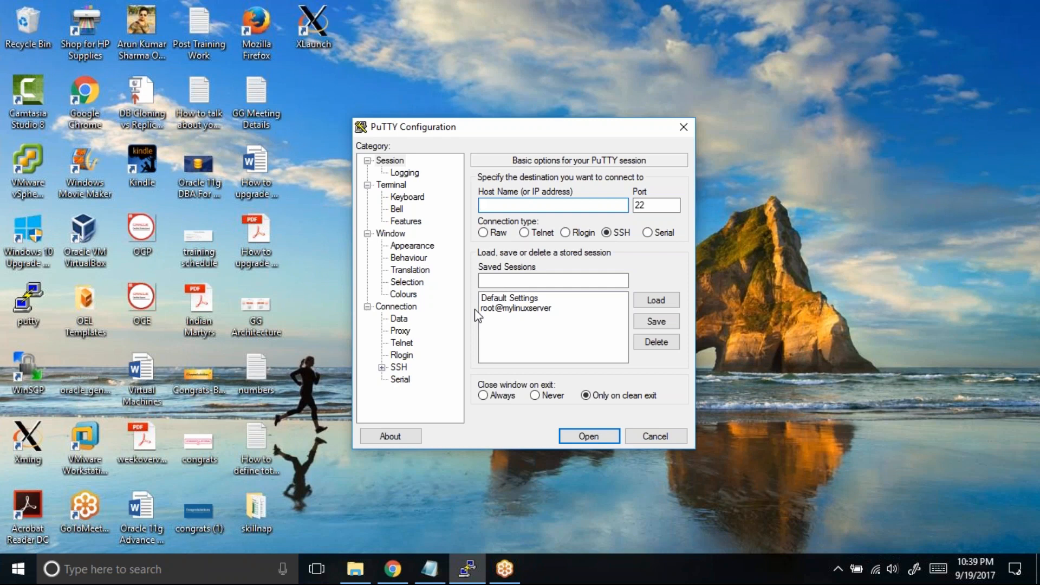
Show the Session > Logging options, with logging still set to none and log file putty.log.
{"action": "left_click", "coordinate": [553, 204]}
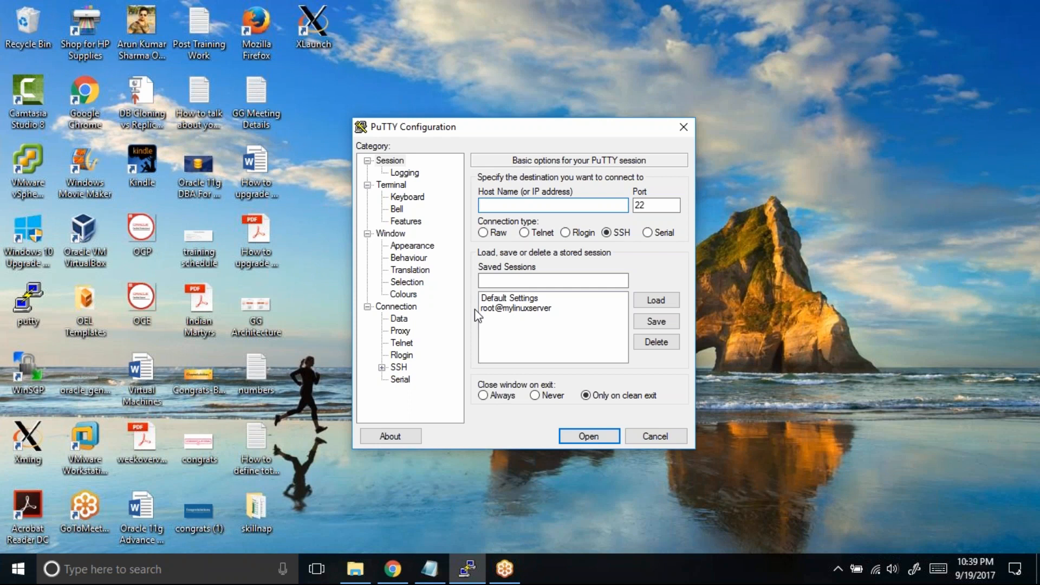
{"action": "left_click", "coordinate": [551, 205]}
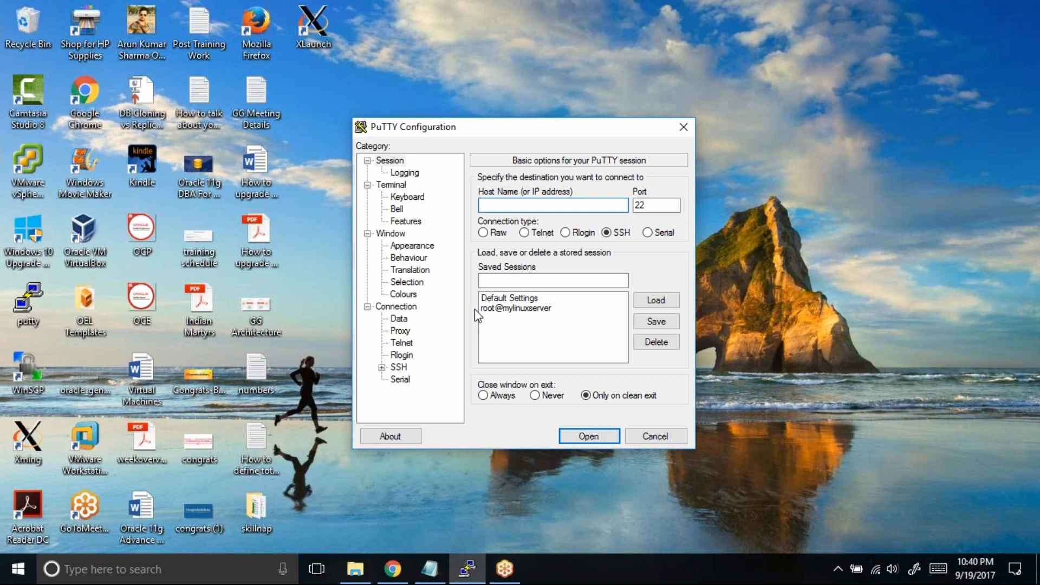
{"action": "left_click", "coordinate": [553, 205]}
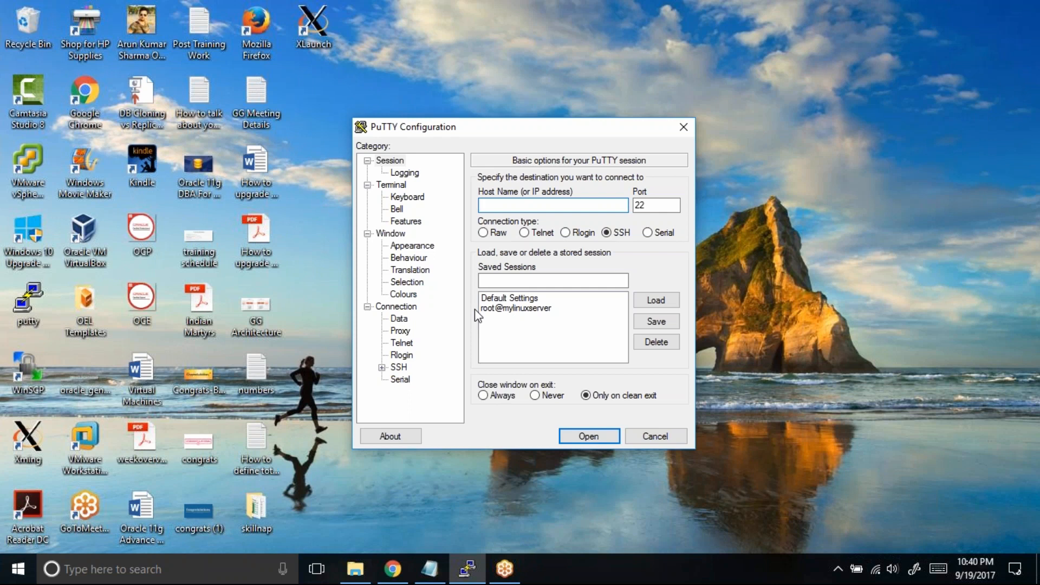
{"action": "left_click", "coordinate": [403, 172]}
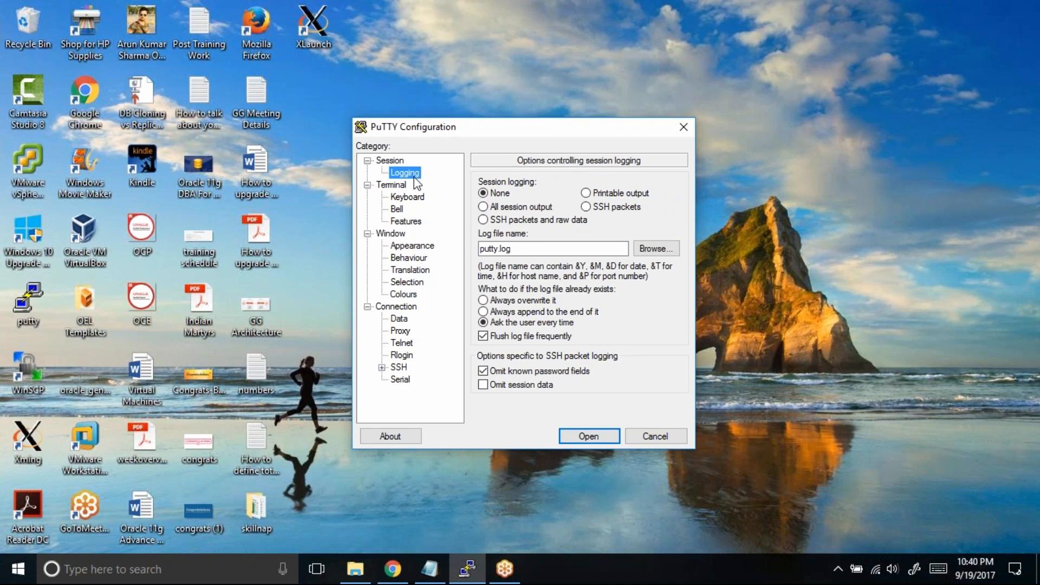
Return to the basic Session options with empty Host Name and Saved Sessions boxes.
{"action": "left_click", "coordinate": [390, 160]}
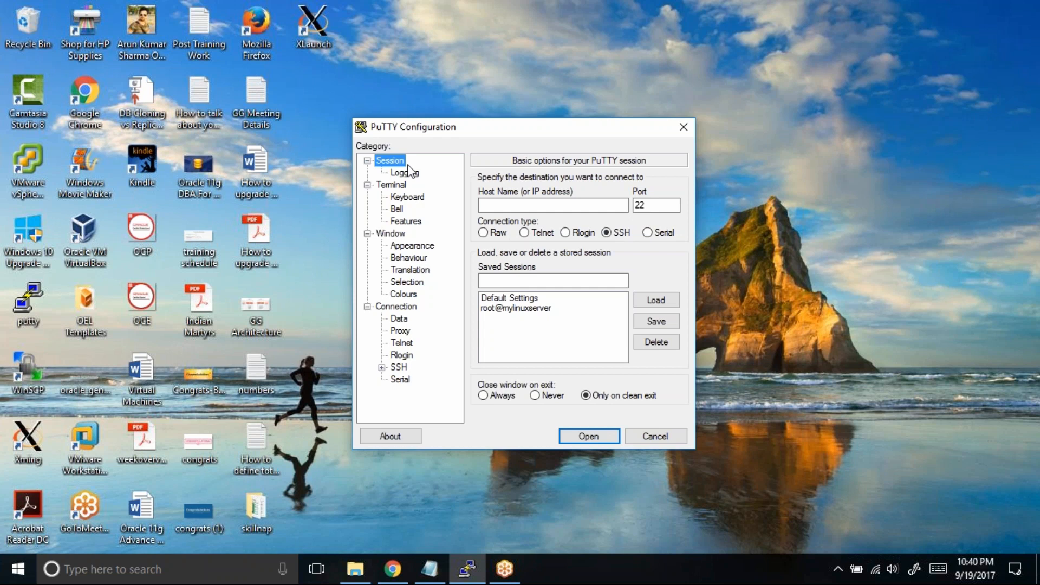
{"action": "left_click", "coordinate": [553, 205]}
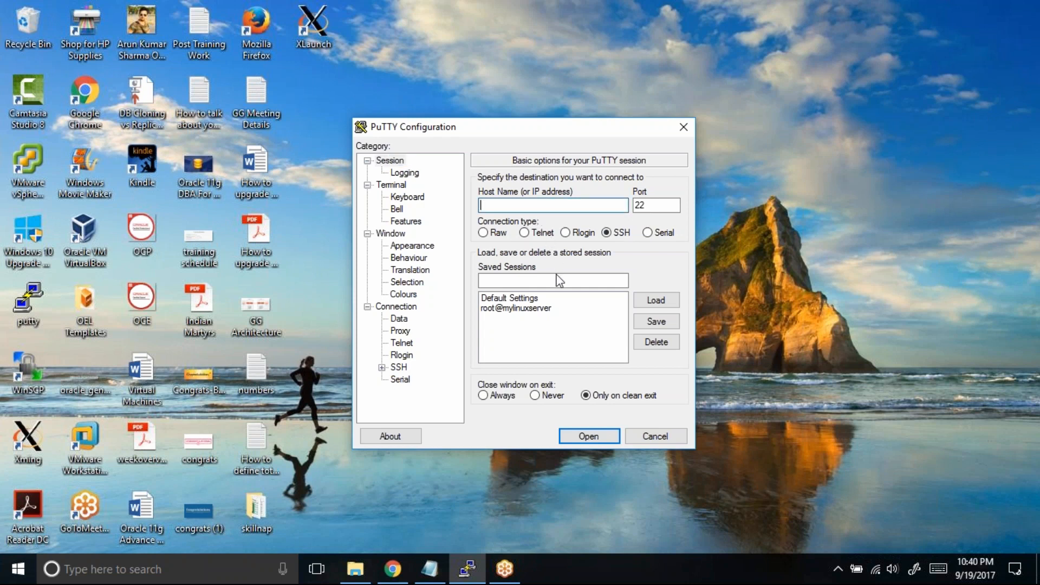
{"action": "left_click", "coordinate": [553, 280]}
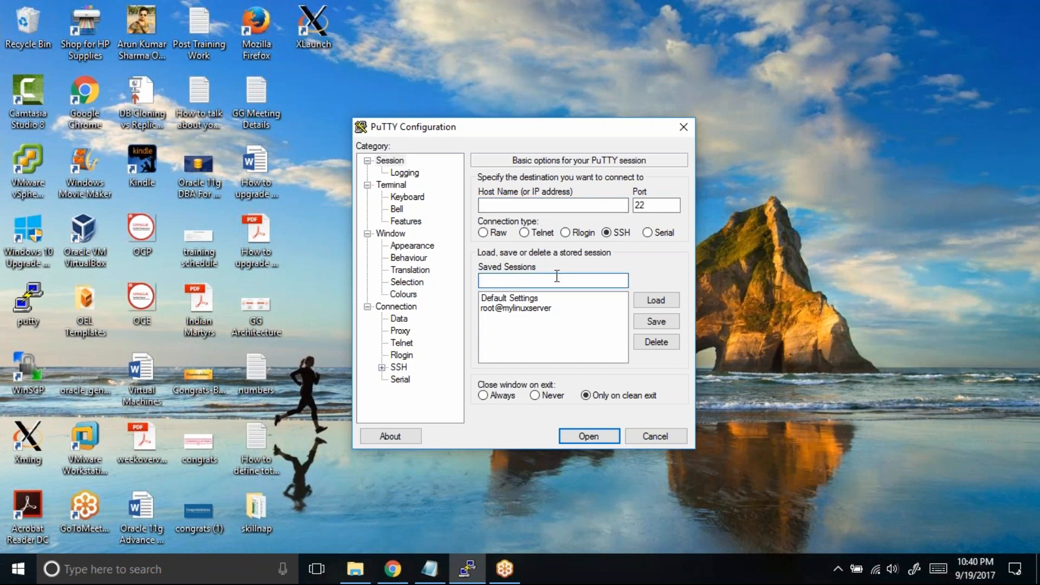
{"action": "left_click", "coordinate": [551, 204]}
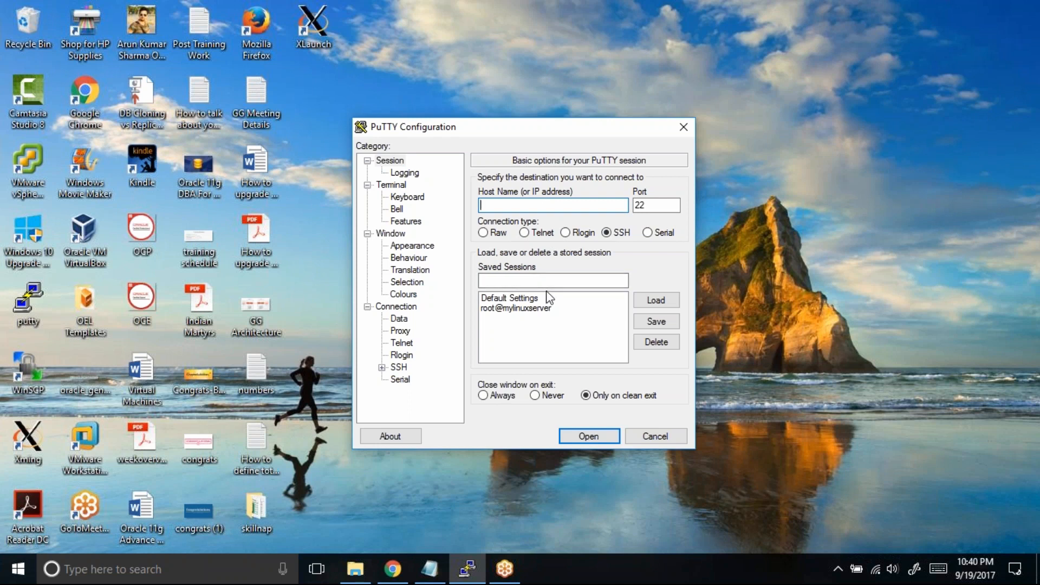
{"action": "left_click", "coordinate": [553, 279]}
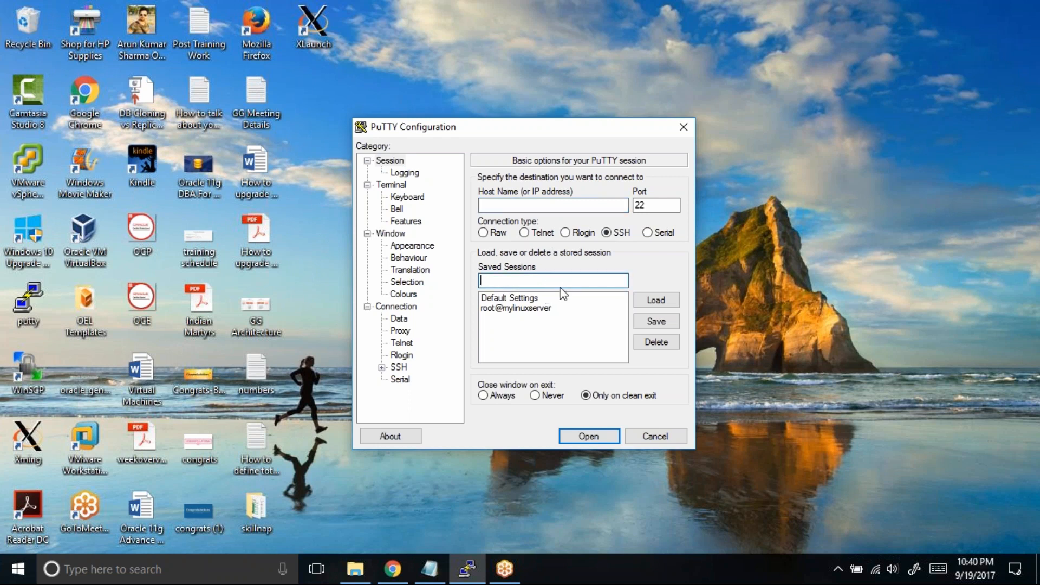
{"action": "mouse_move", "coordinate": [569, 269]}
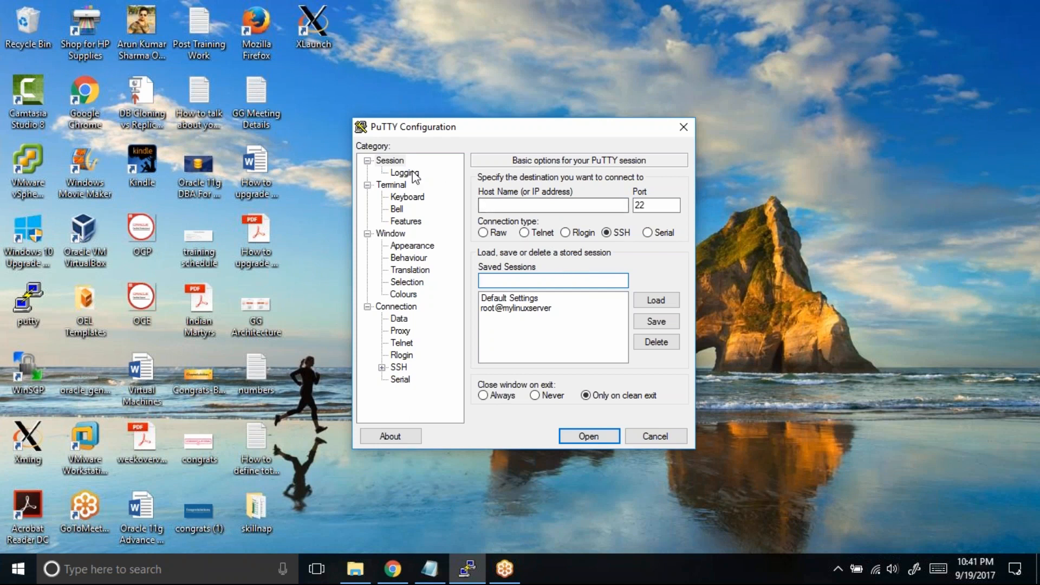
Set session logging to All session output, keeping the log file name putty.log.
{"action": "left_click", "coordinate": [404, 172]}
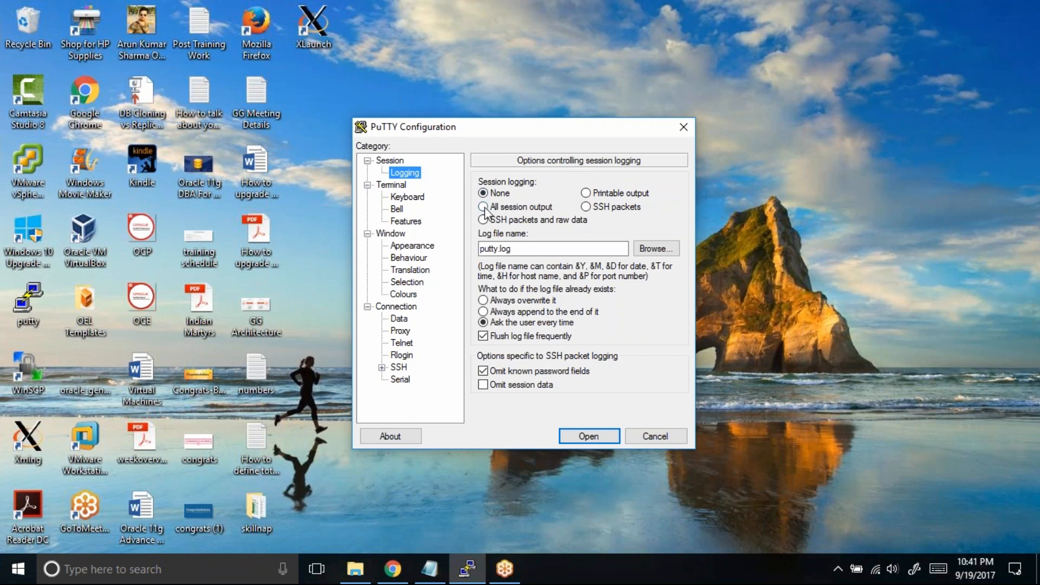
{"action": "left_click", "coordinate": [483, 206]}
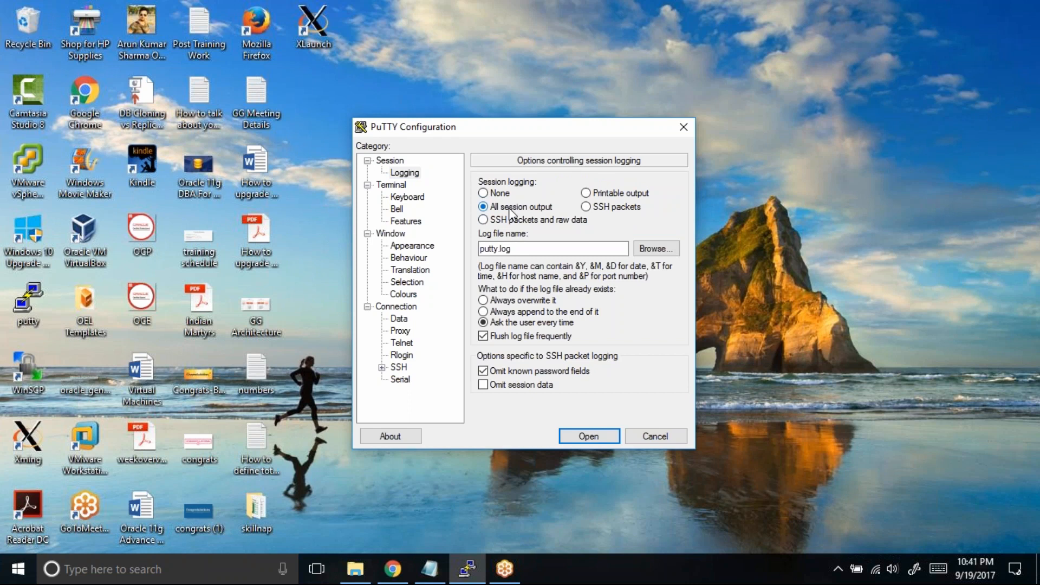
{"action": "left_click", "coordinate": [552, 248]}
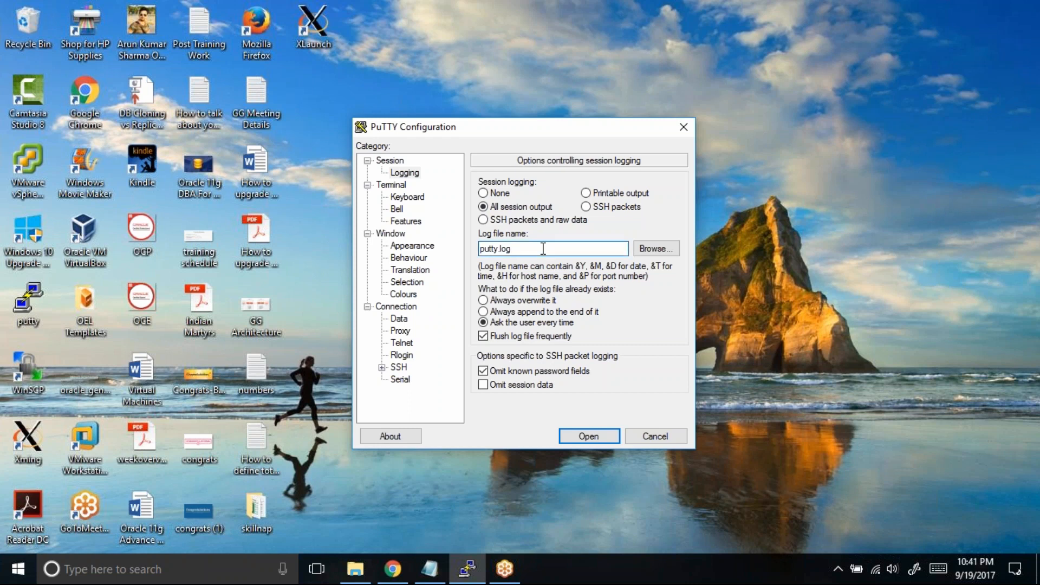
{"action": "mouse_move", "coordinate": [656, 248]}
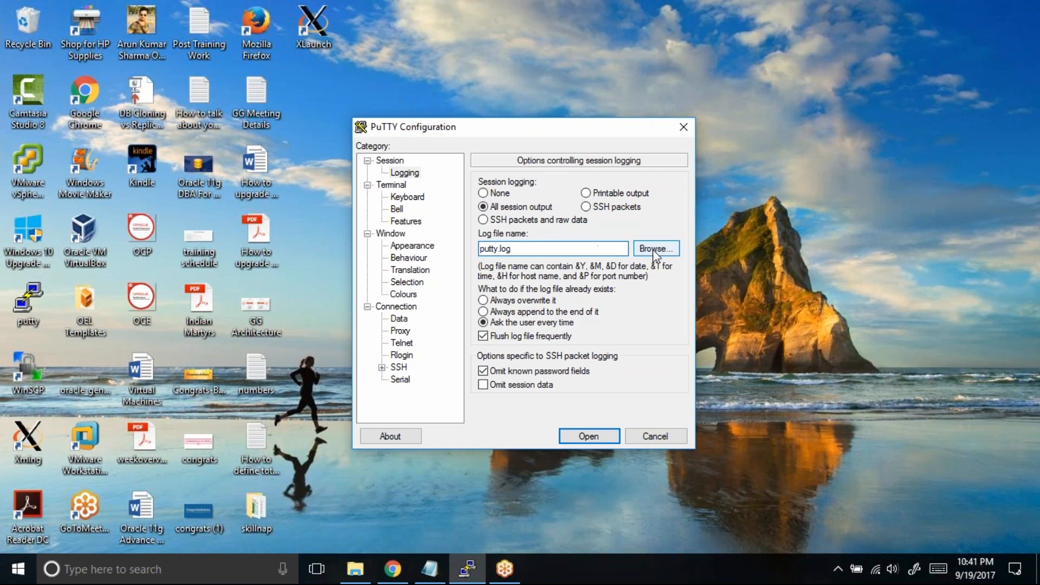
Browse to drive E, create a putty_log folder and save the log path as E:\putty_log\putty.log.
{"action": "left_click", "coordinate": [654, 248]}
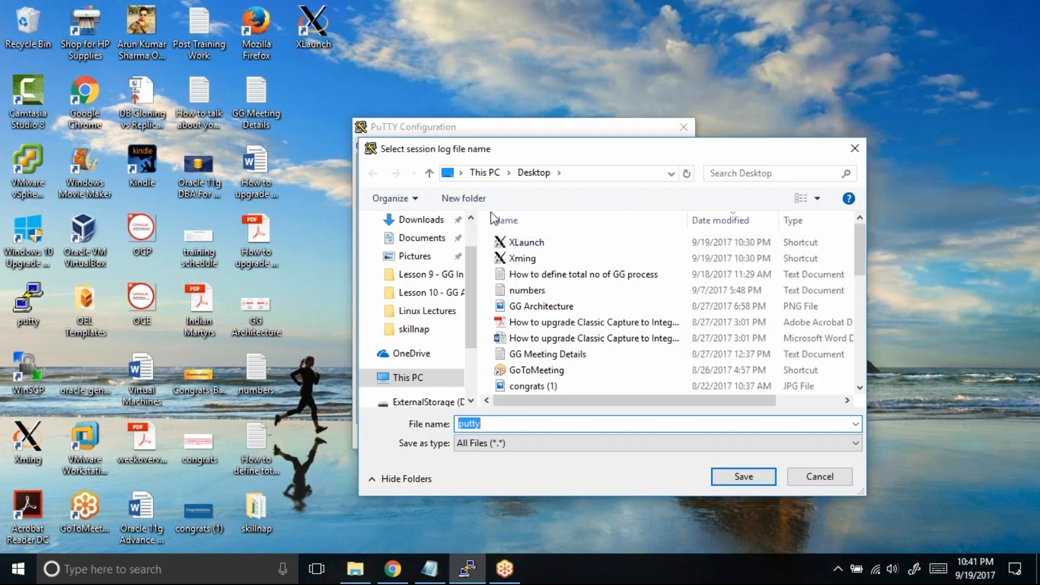
{"action": "scroll", "scroll_direction": "down", "scroll_amount": 3}
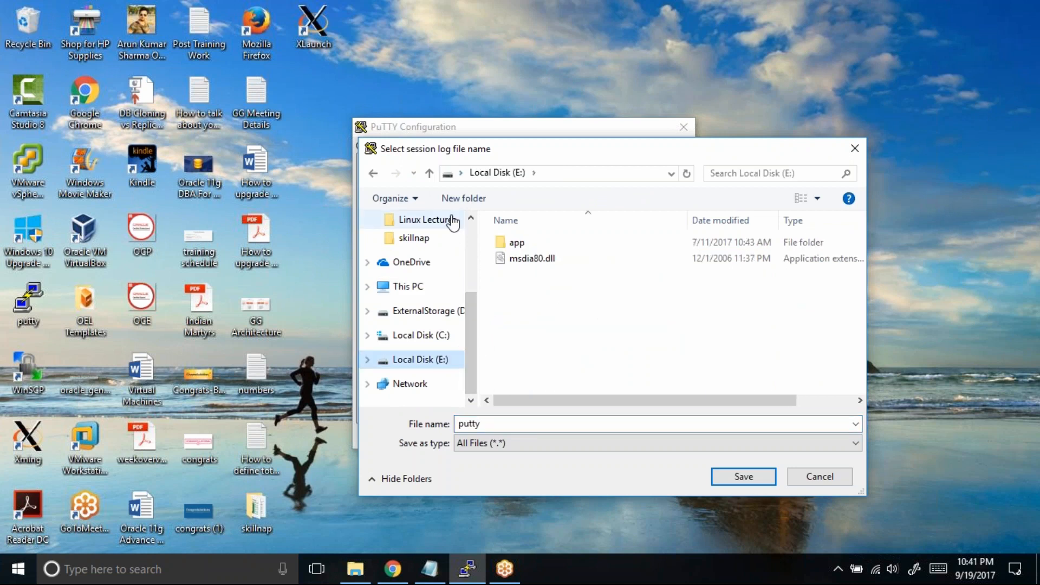
{"action": "left_click", "coordinate": [462, 197]}
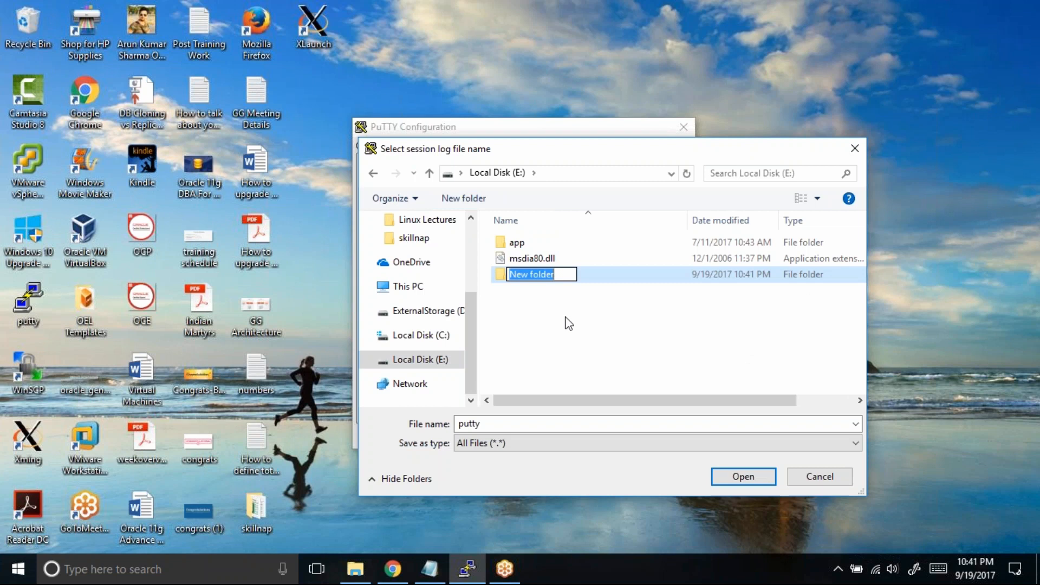
{"action": "type", "text": "p"}
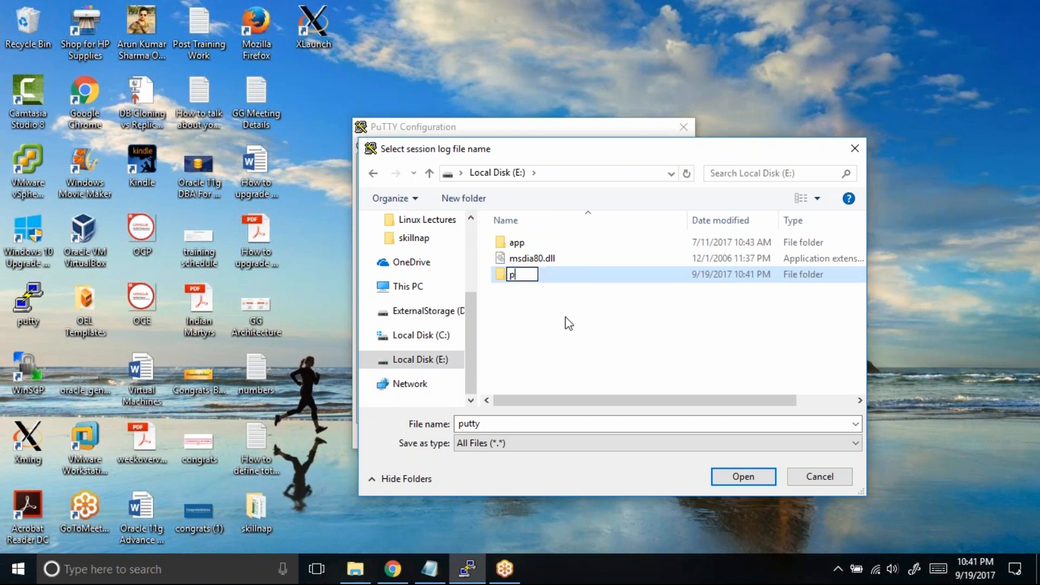
{"action": "type", "text": "utty_log"}
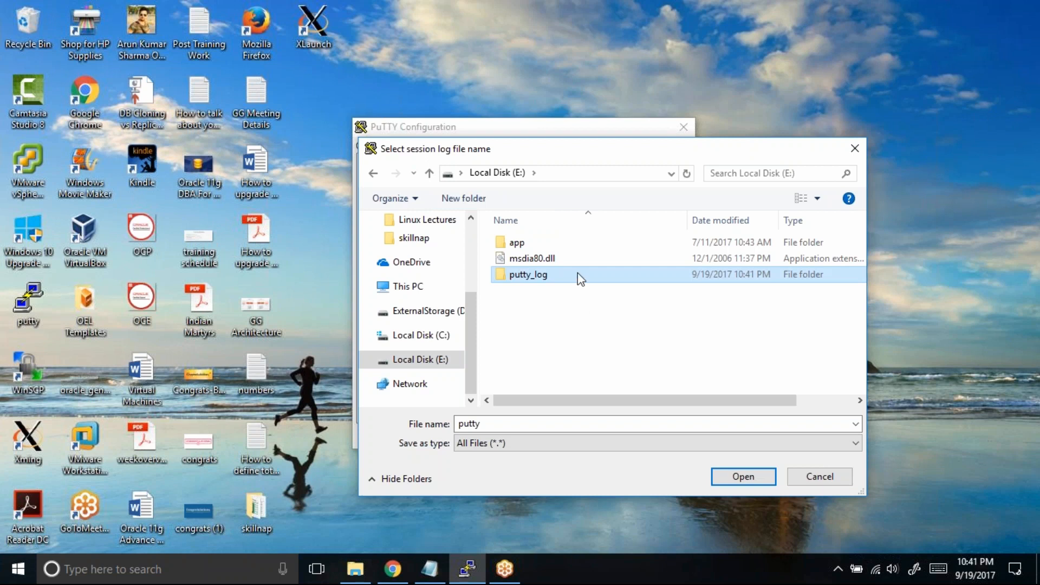
{"action": "double_click", "coordinate": [528, 274]}
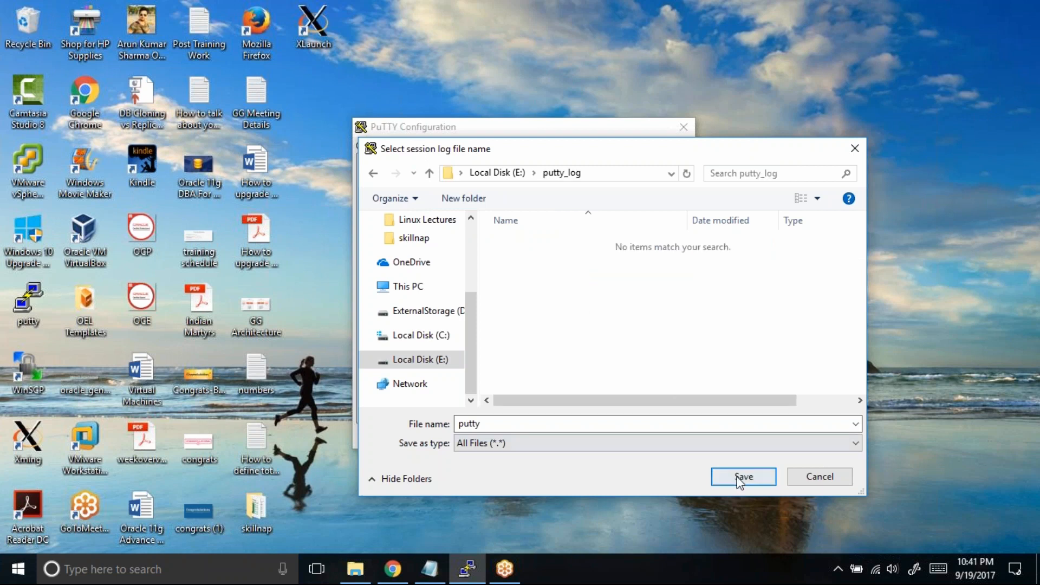
{"action": "left_click", "coordinate": [742, 477]}
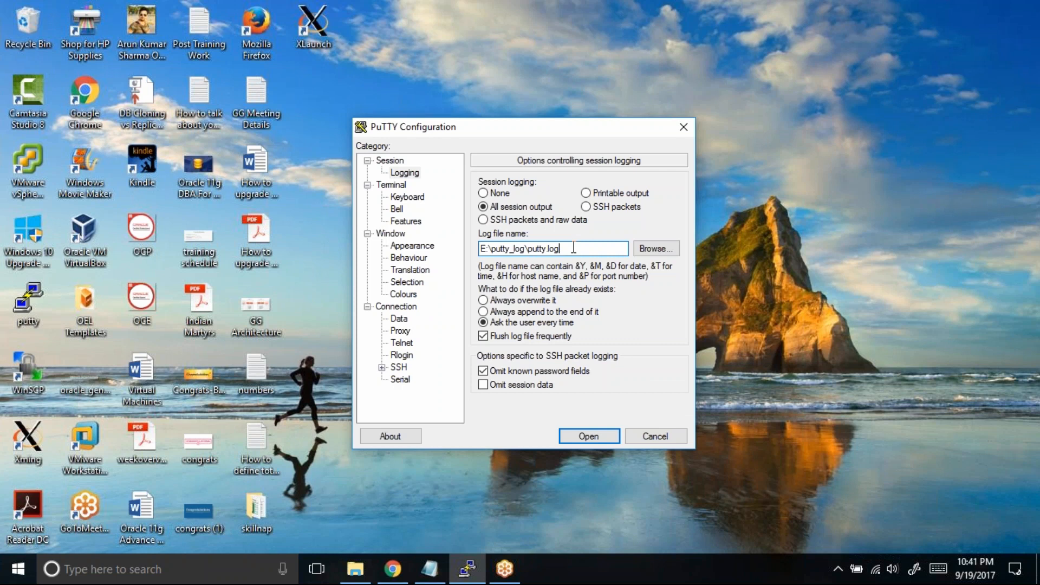
Trim the log file name to just E:\putty_log\ by removing putty.log.
{"action": "double_click", "coordinate": [540, 248]}
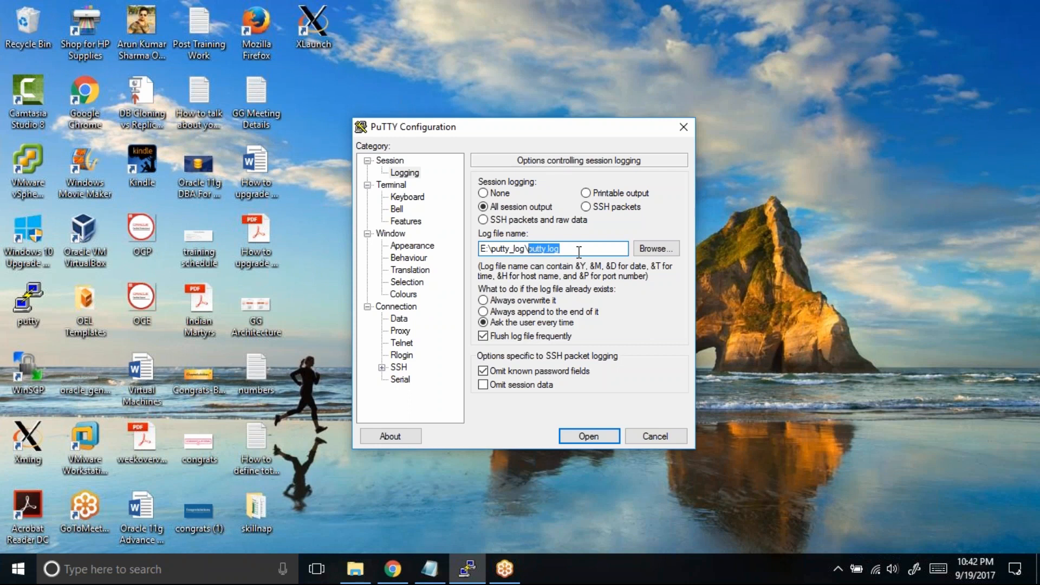
{"action": "key", "text": "Delete"}
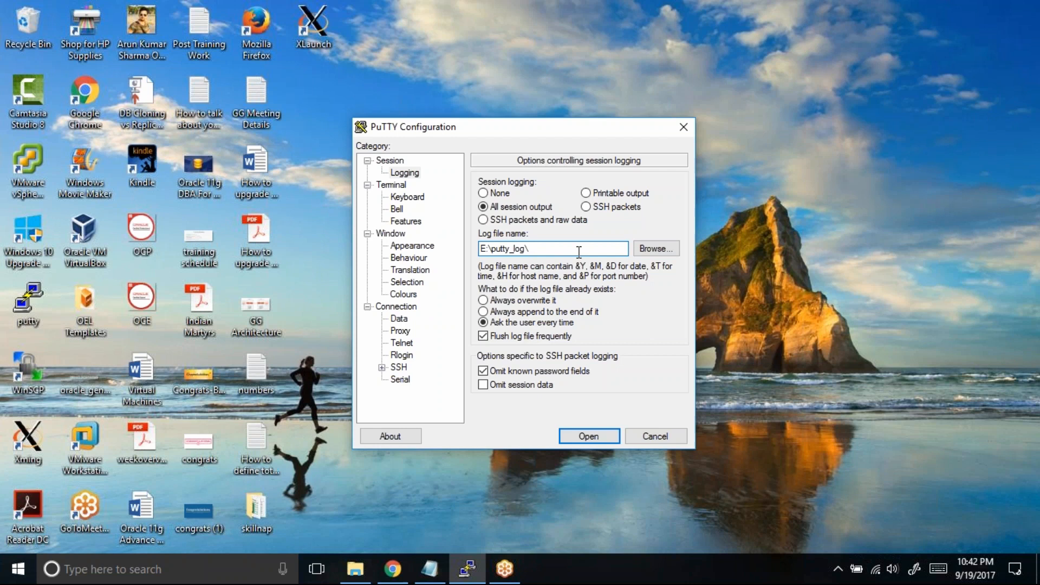
{"action": "mouse_move", "coordinate": [550, 283]}
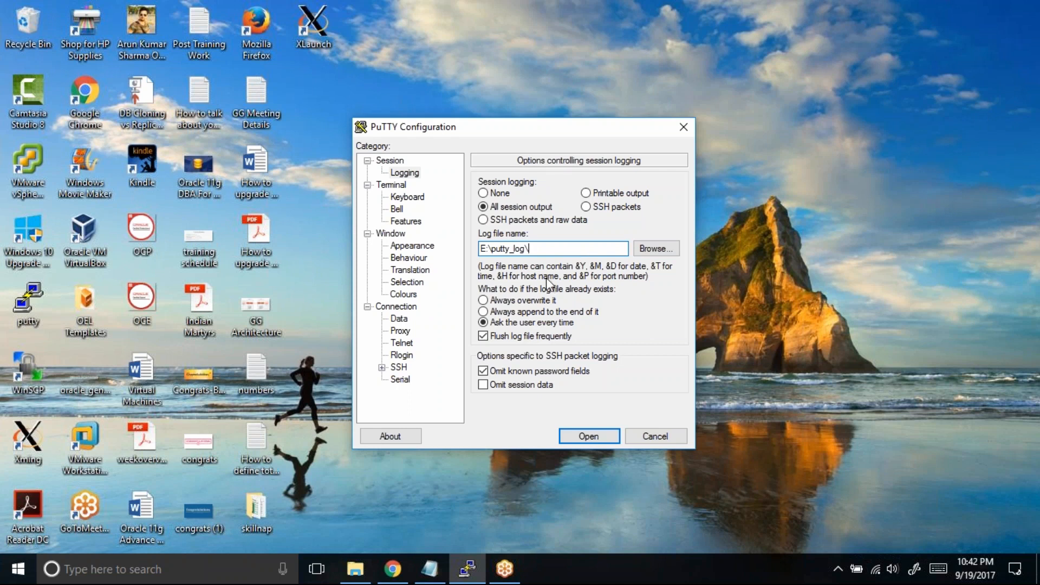
{"action": "mouse_move", "coordinate": [510, 279]}
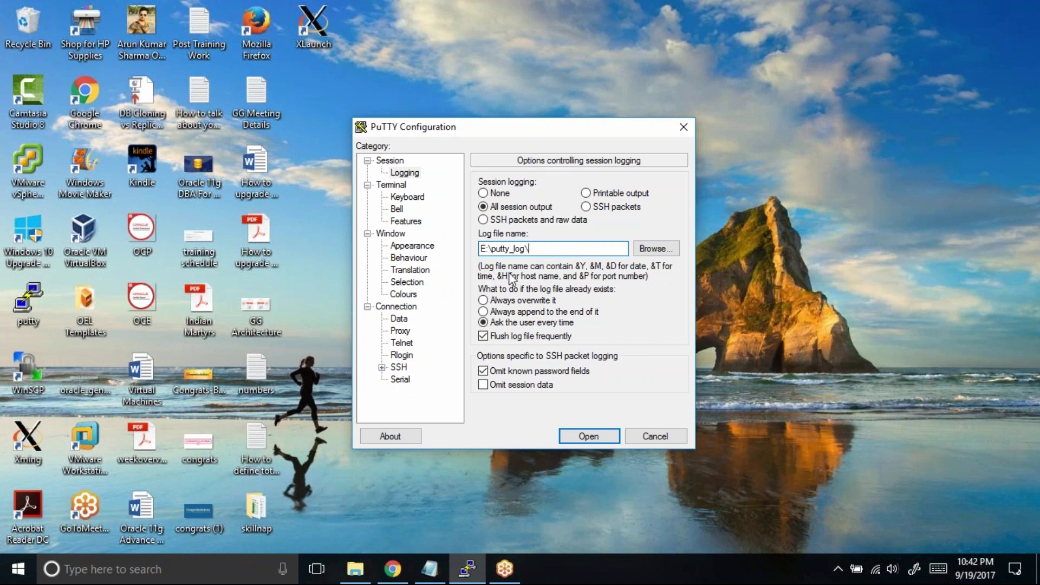
{"action": "mouse_move", "coordinate": [583, 277]}
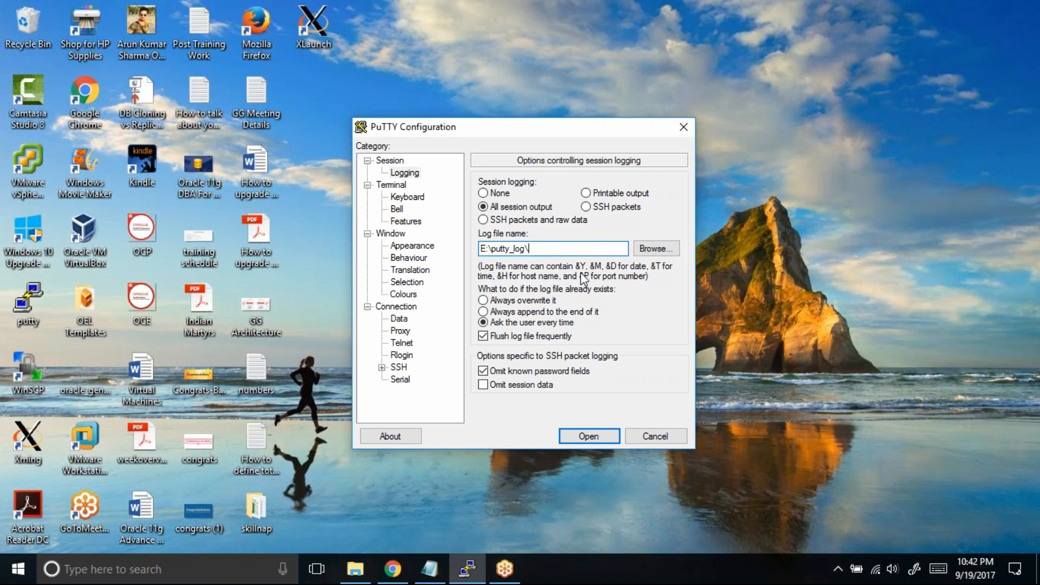
{"action": "mouse_move", "coordinate": [594, 278]}
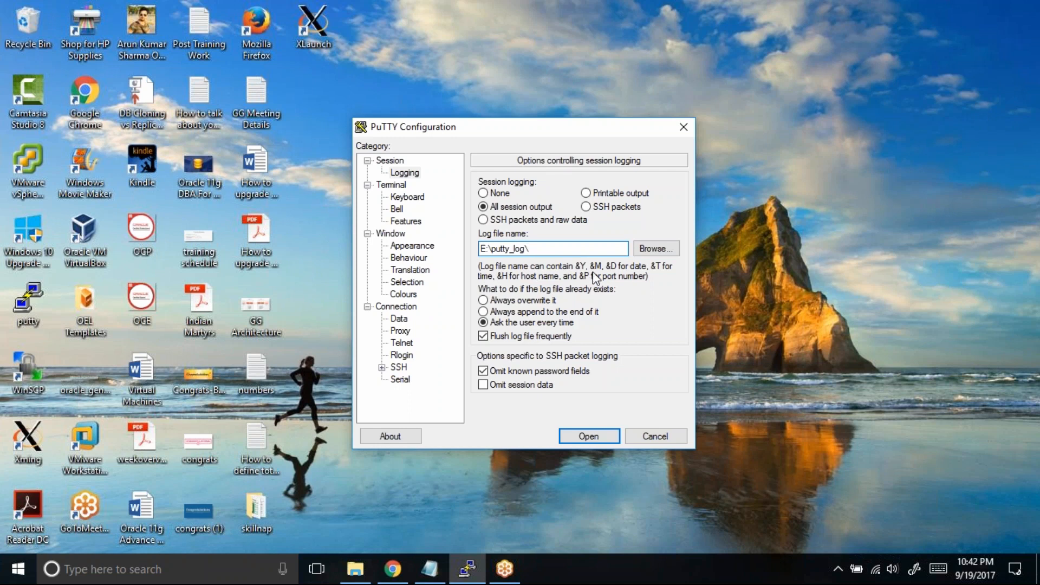
{"action": "mouse_move", "coordinate": [635, 276]}
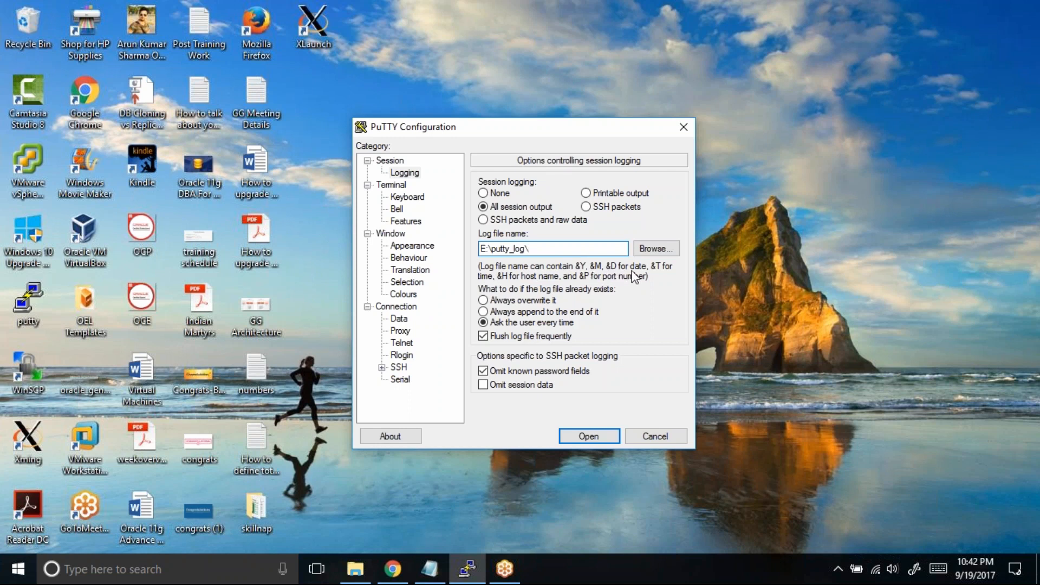
{"action": "mouse_move", "coordinate": [502, 285]}
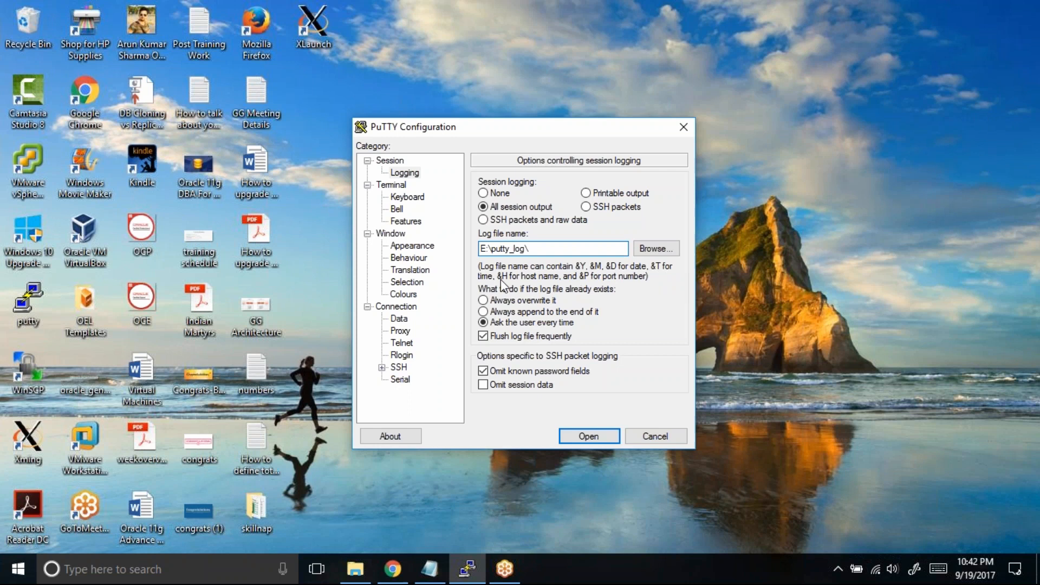
{"action": "mouse_move", "coordinate": [552, 289]}
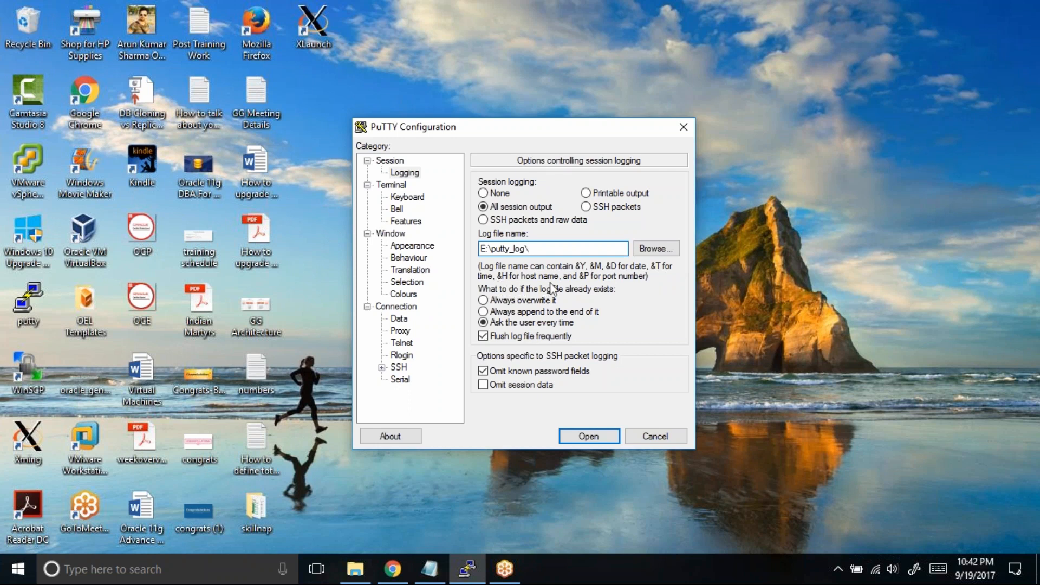
{"action": "mouse_move", "coordinate": [597, 289]}
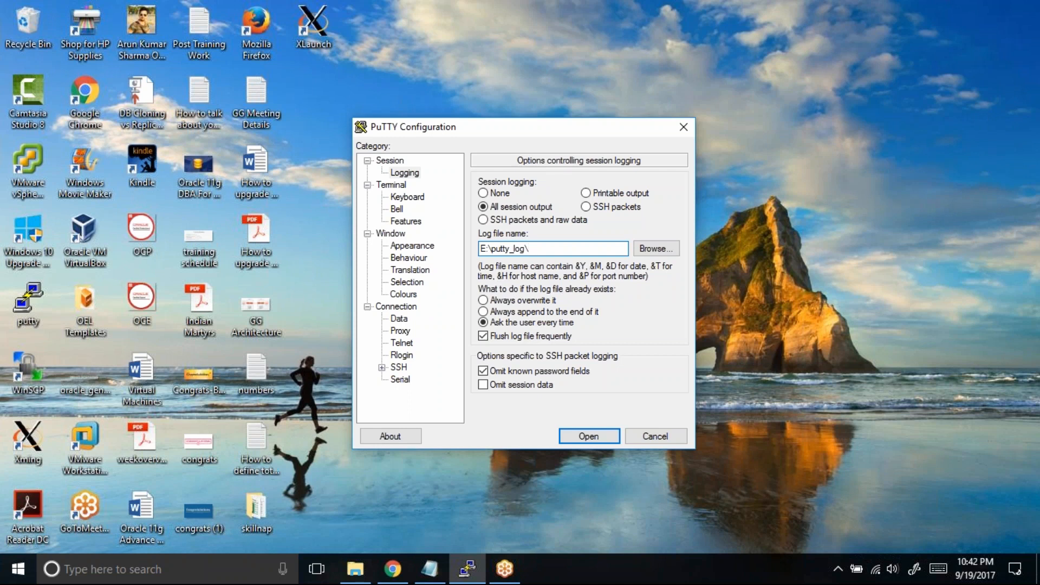
Complete the log file name as E:\putty_log\&H_&Y&M&D_&T.txt.
{"action": "type", "text": "&H"}
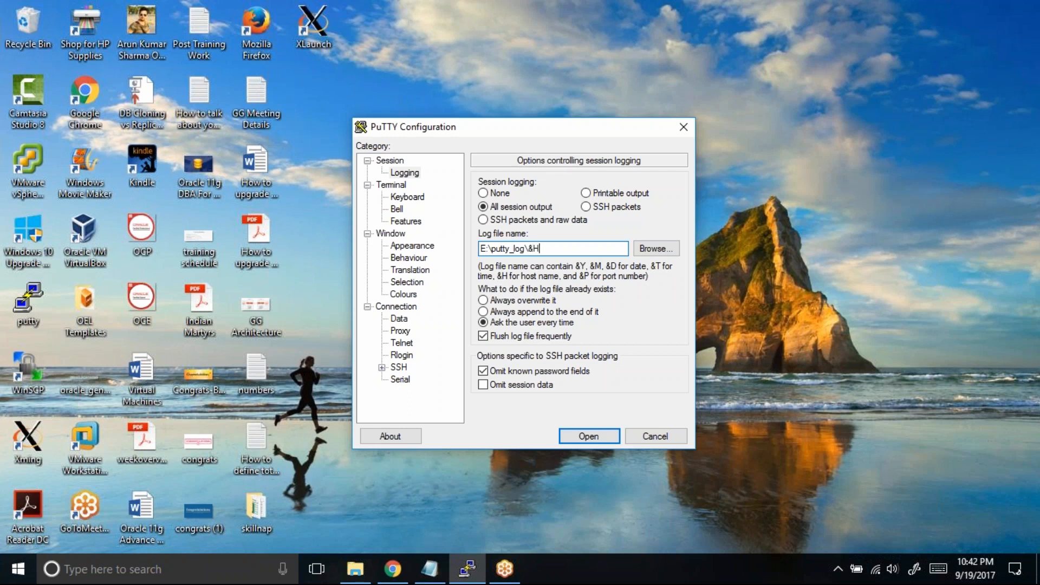
{"action": "type", "text": "_"}
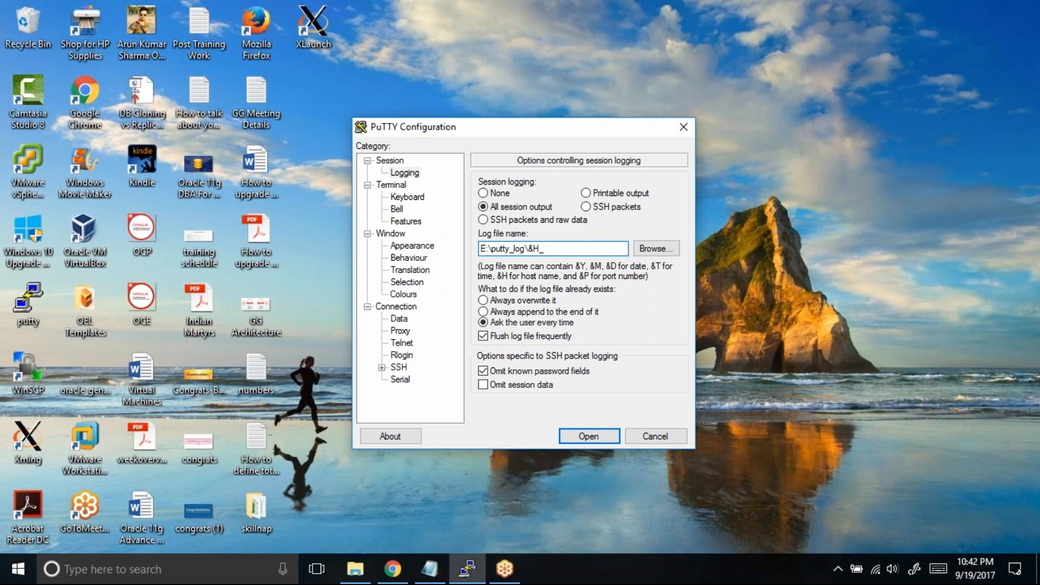
{"action": "type", "text": "&Y"}
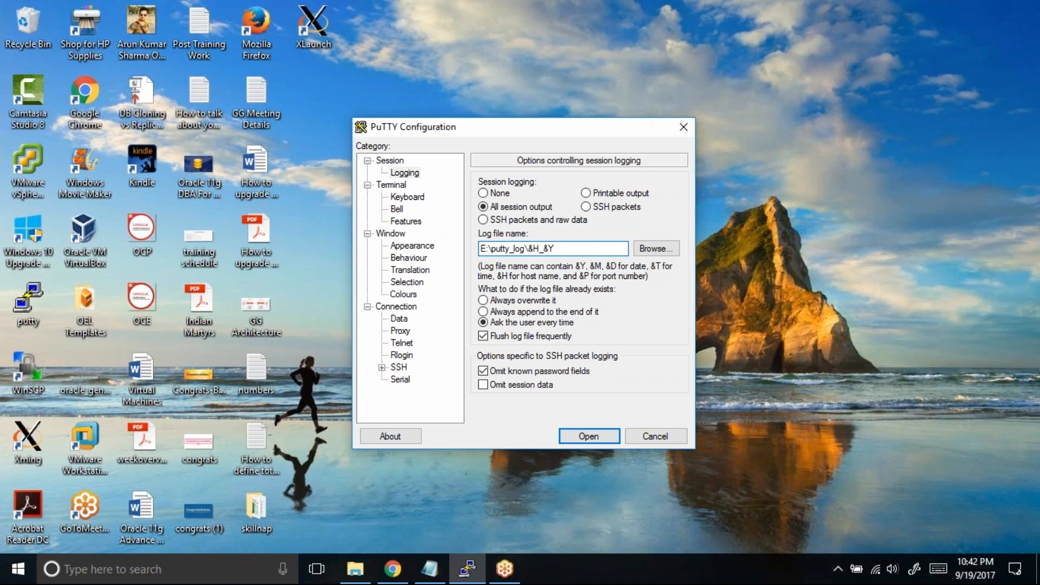
{"action": "type", "text": "&M&D_"}
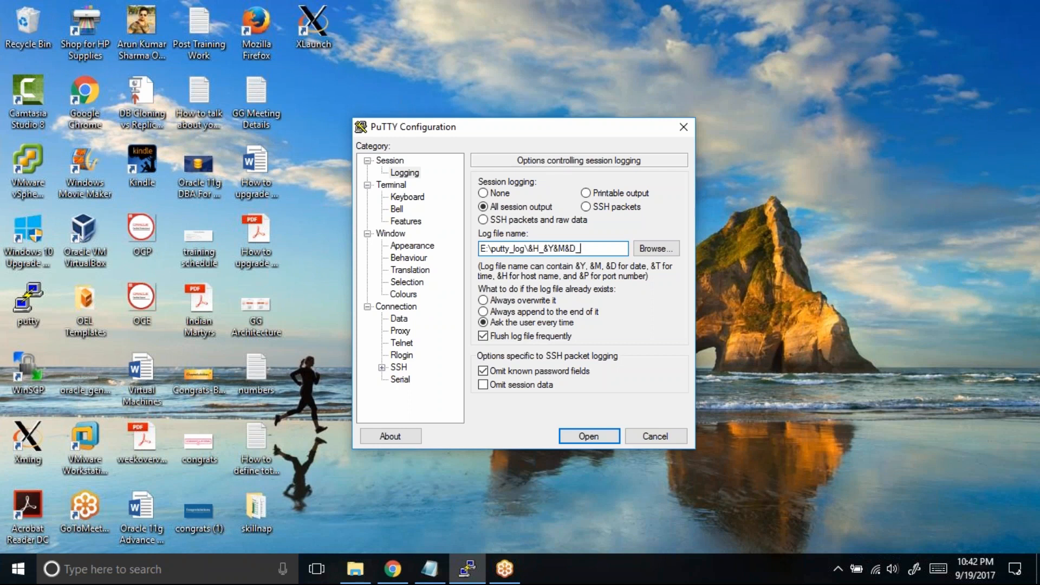
{"action": "type", "text": "&T"}
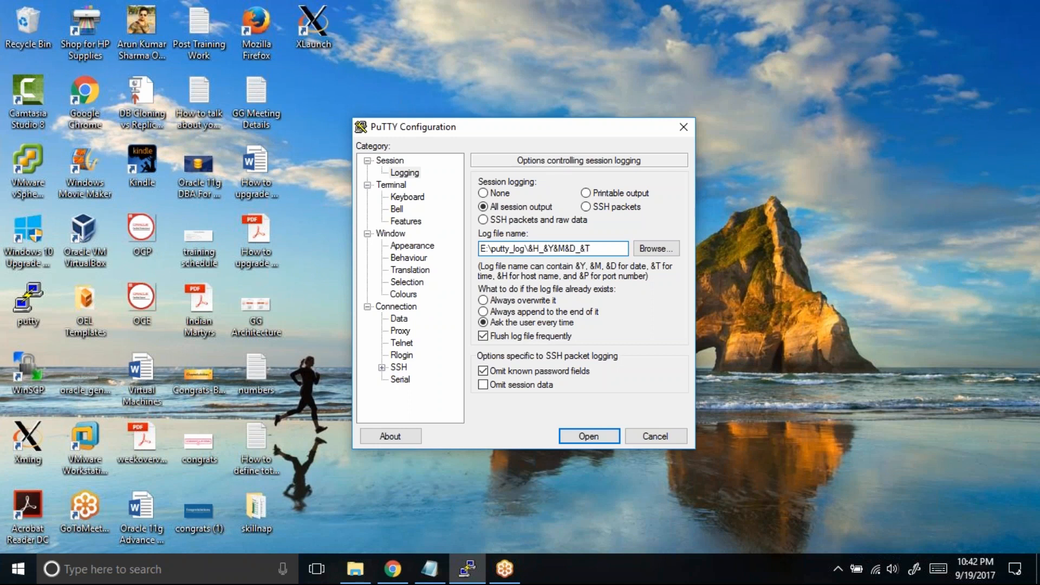
{"action": "left_click", "coordinate": [553, 248]}
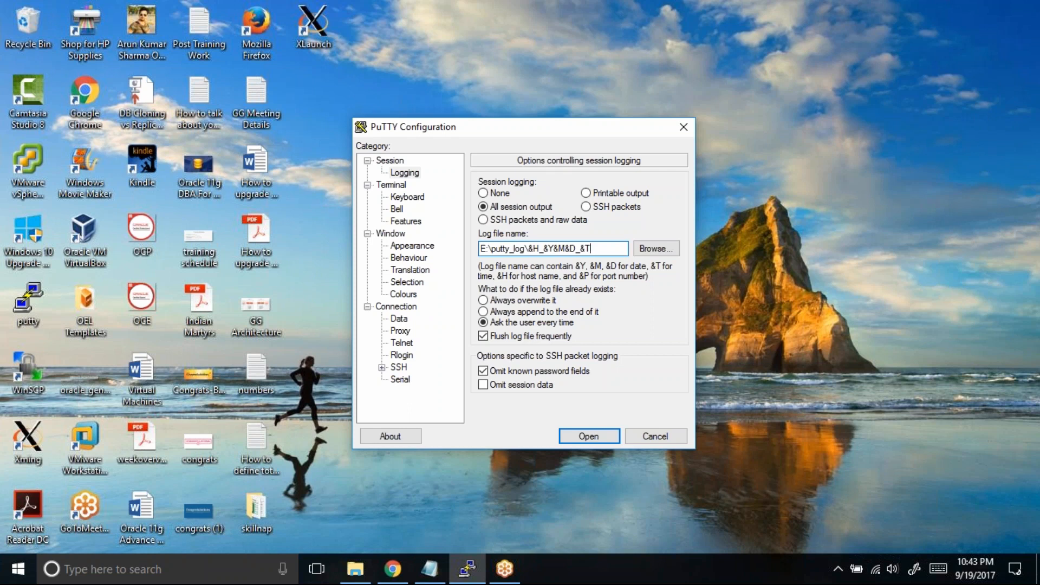
{"action": "type", "text": ".txt"}
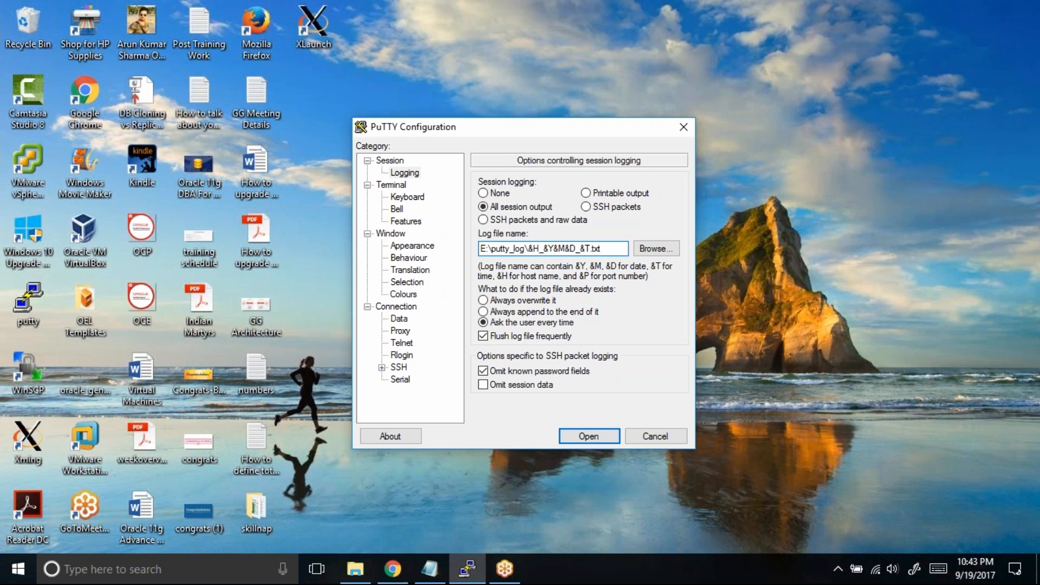
Save the logging setup into the Default Settings profile.
{"action": "left_click", "coordinate": [390, 161]}
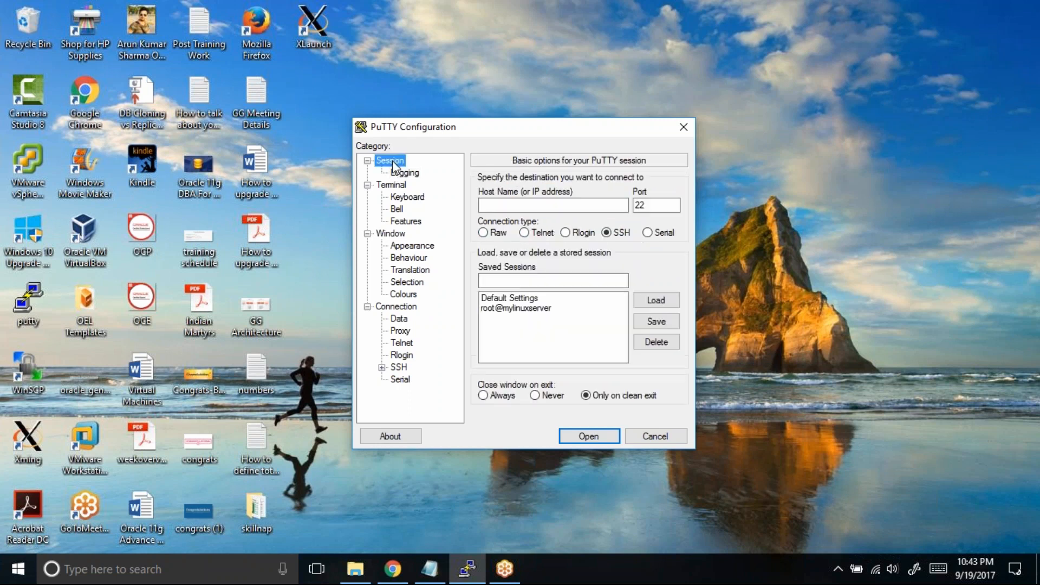
{"action": "left_click", "coordinate": [510, 297]}
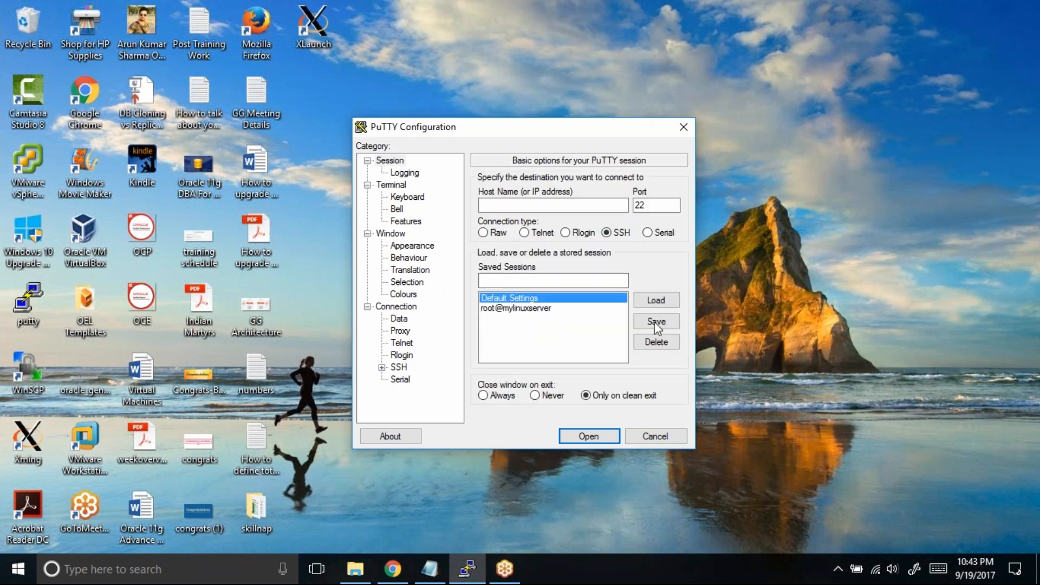
{"action": "left_click", "coordinate": [656, 321]}
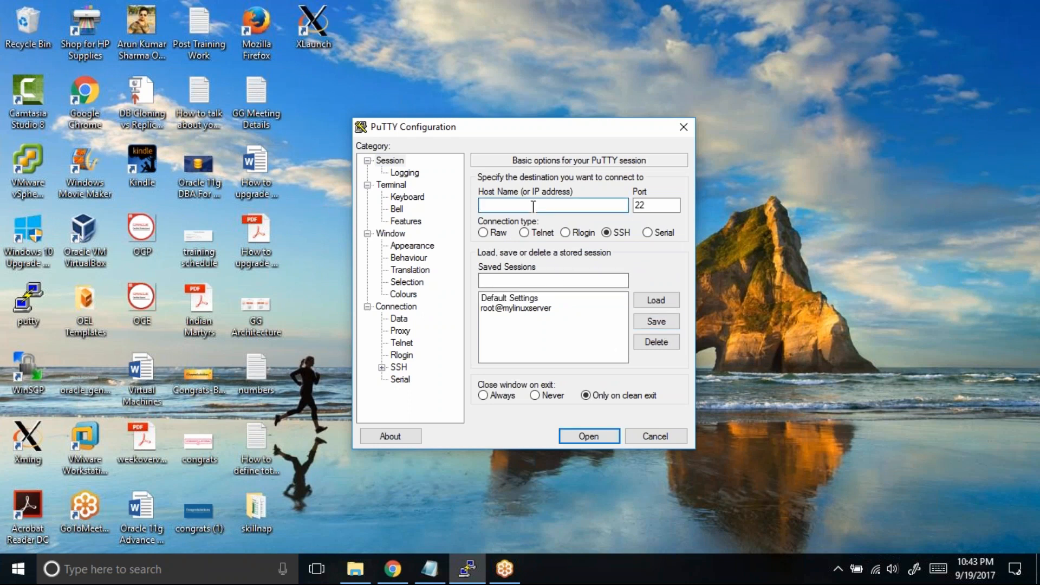
Open an SSH session to 49.207.1.90 on port 167.
{"action": "type", "text": "49.20"}
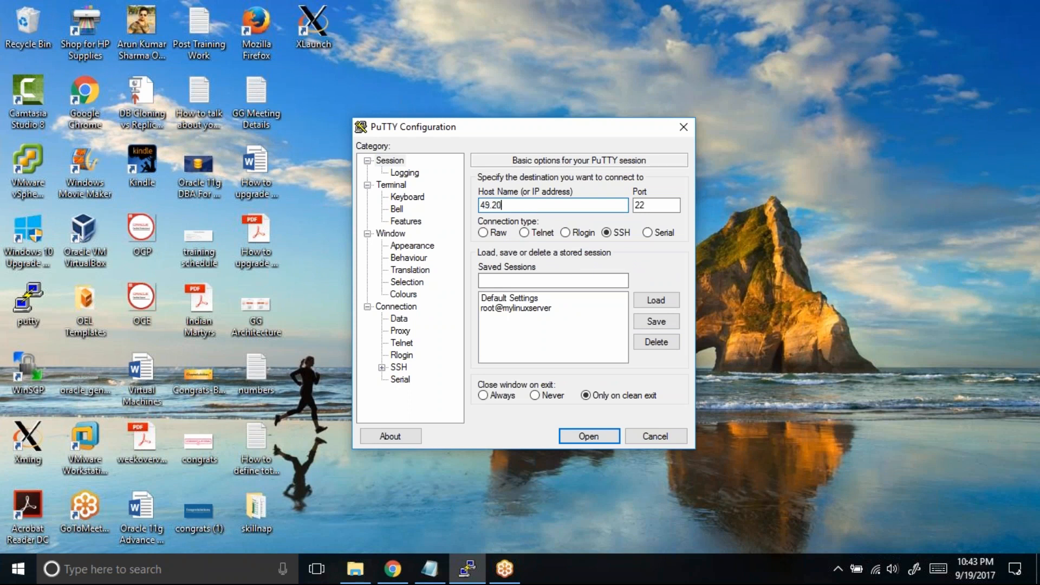
{"action": "type", "text": "7.1."}
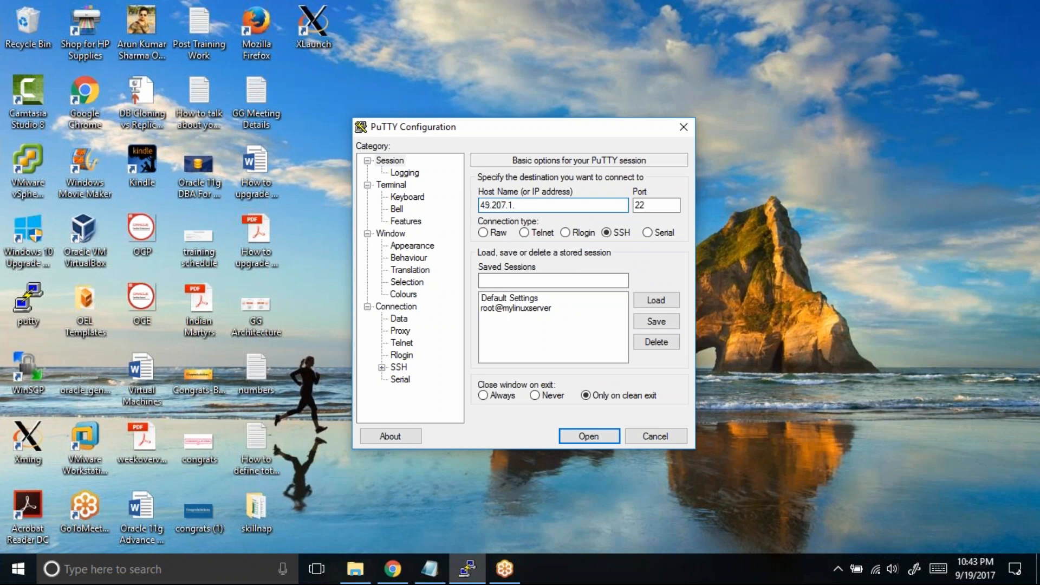
{"action": "type", "text": "90"}
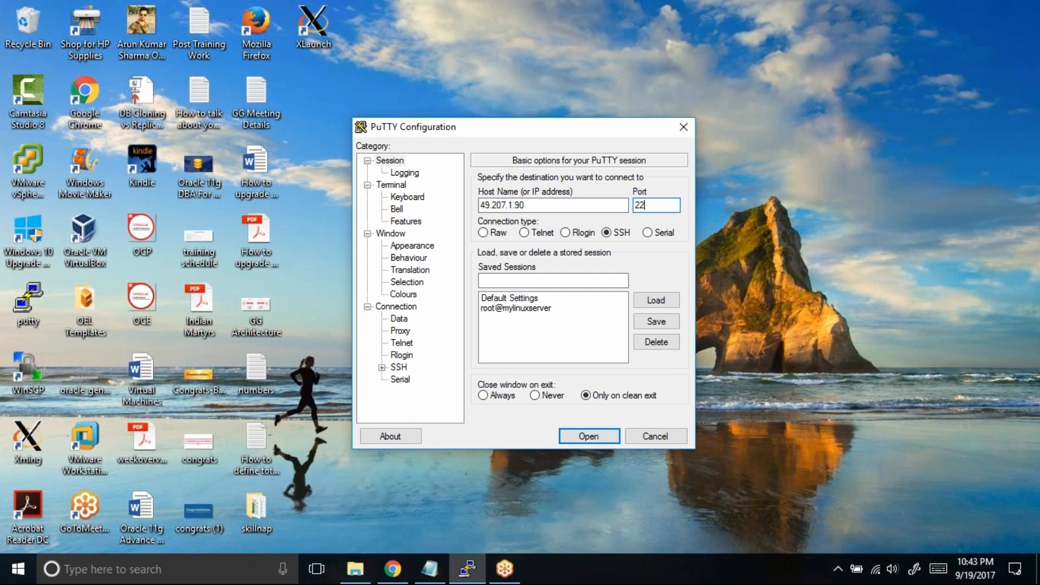
{"action": "type", "text": "167"}
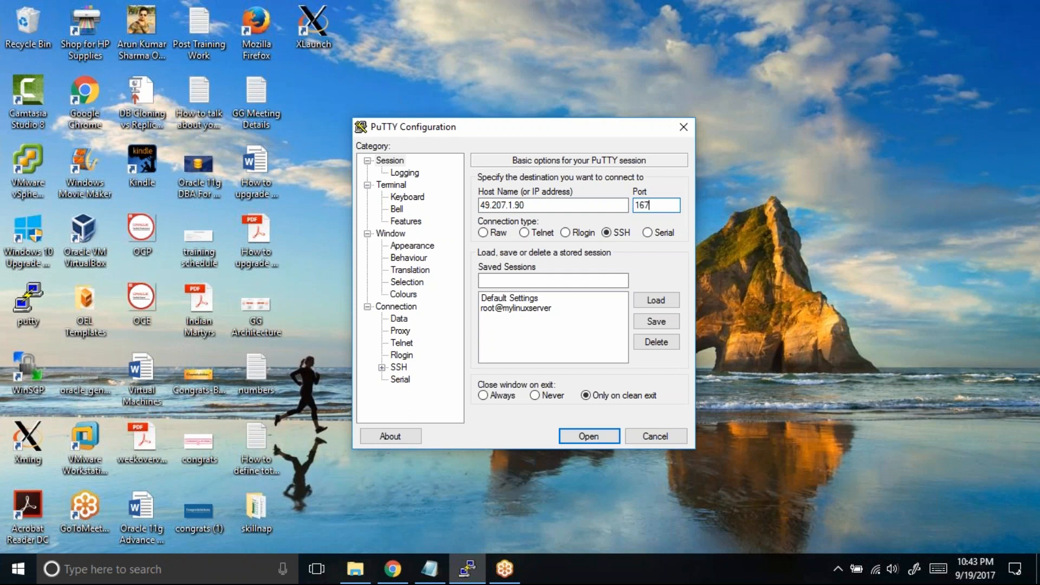
{"action": "left_click", "coordinate": [587, 436]}
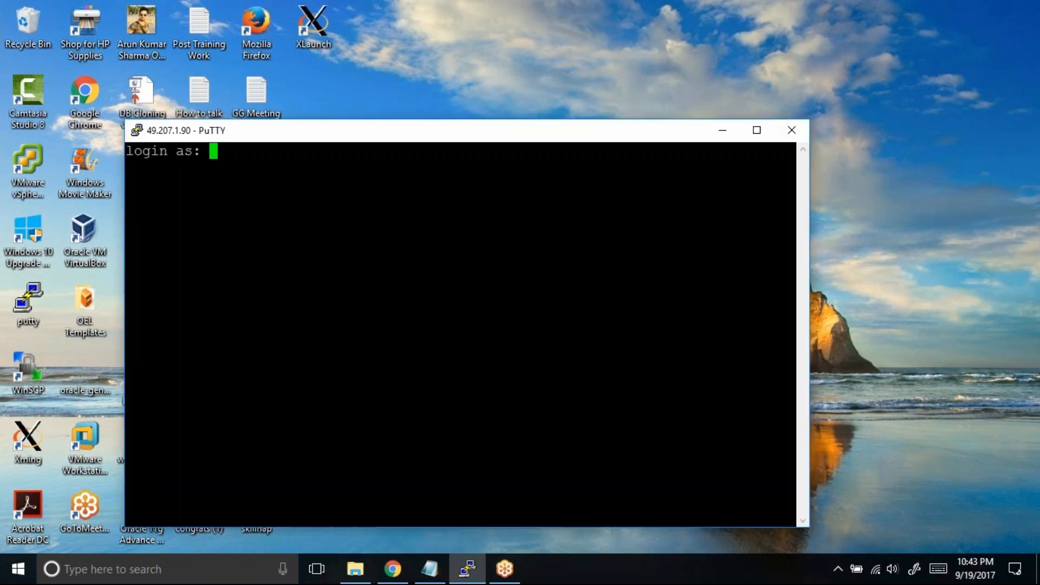
Maximize the terminal, log in as root and run the directory and process listing commands.
{"action": "left_click", "coordinate": [755, 130]}
{"action": "type", "text": "root"}
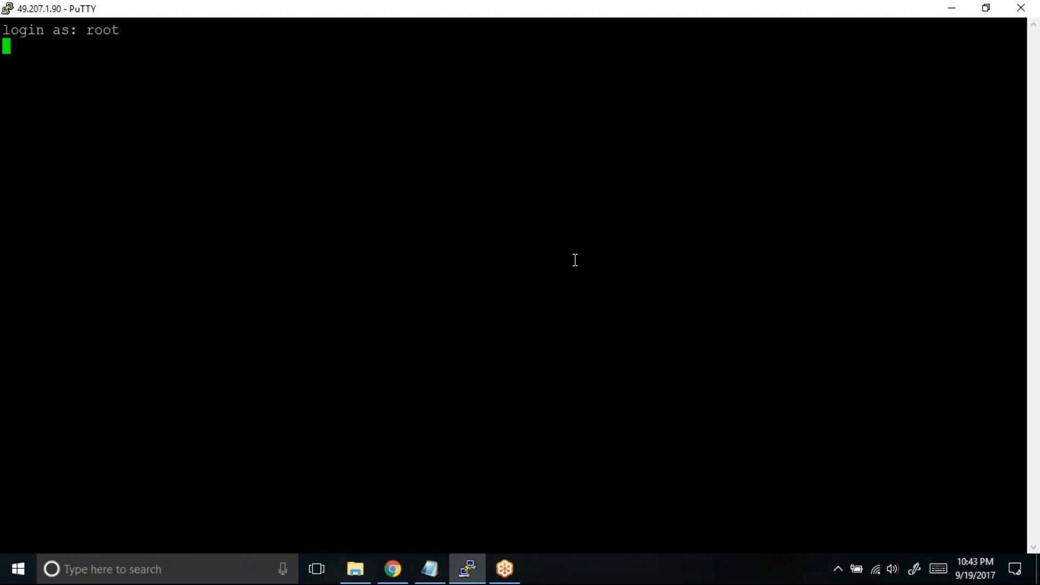
{"action": "key", "text": "Return"}
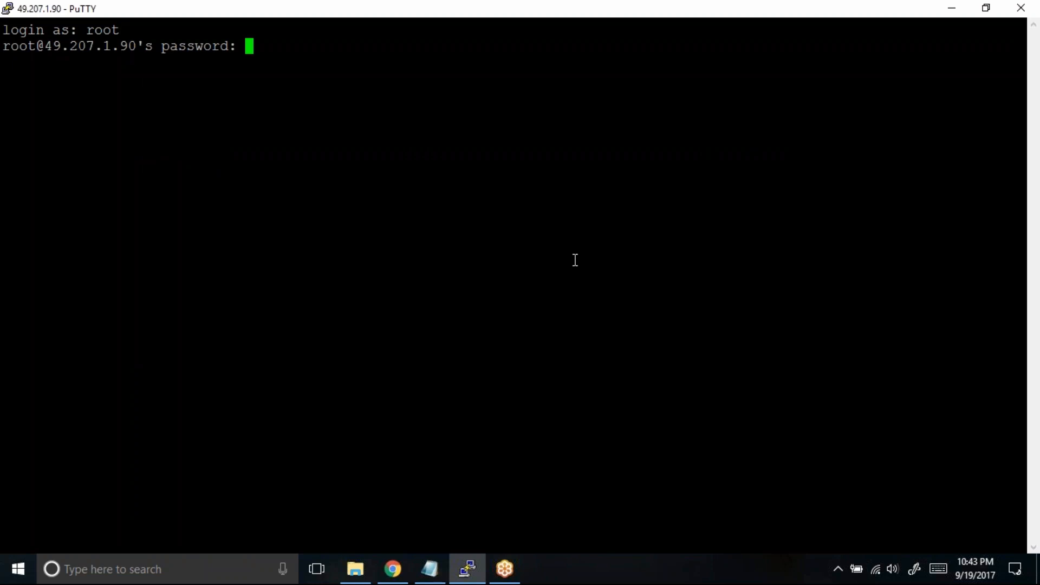
{"action": "key", "text": "Return"}
{"action": "type", "text": "p "}
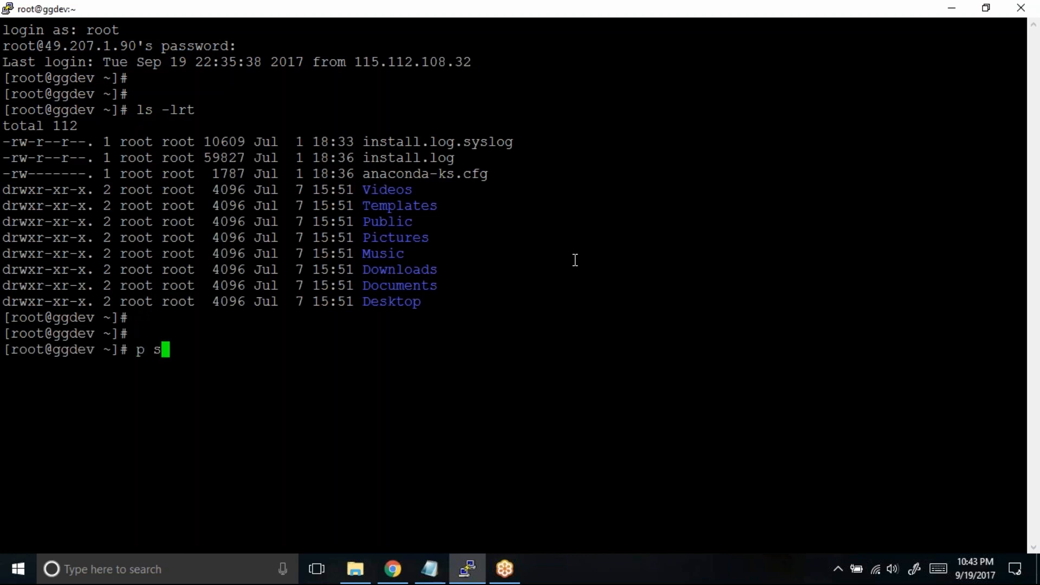
{"action": "type", "text": "s0"}
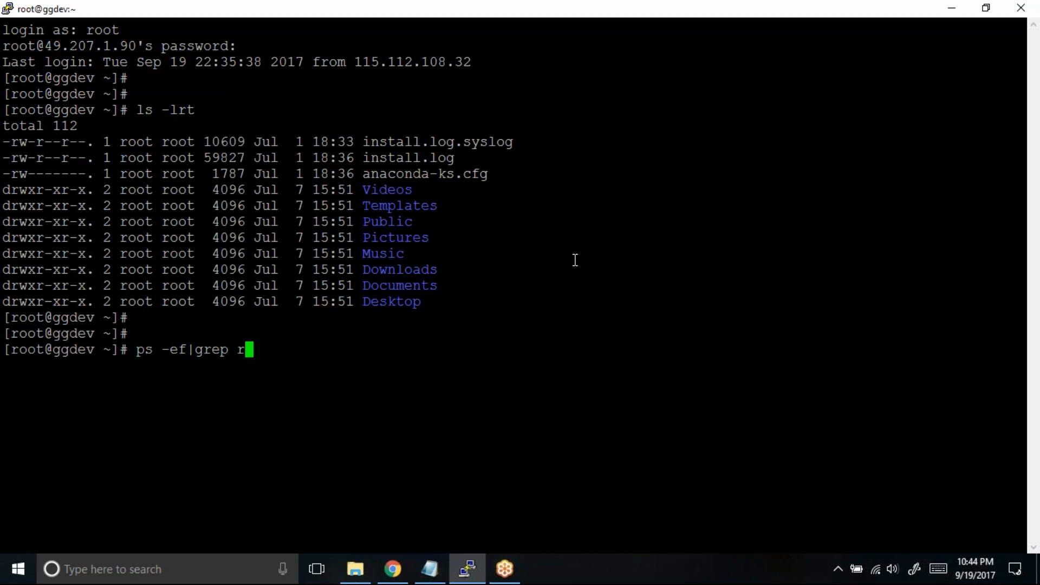
{"action": "key", "text": "Return"}
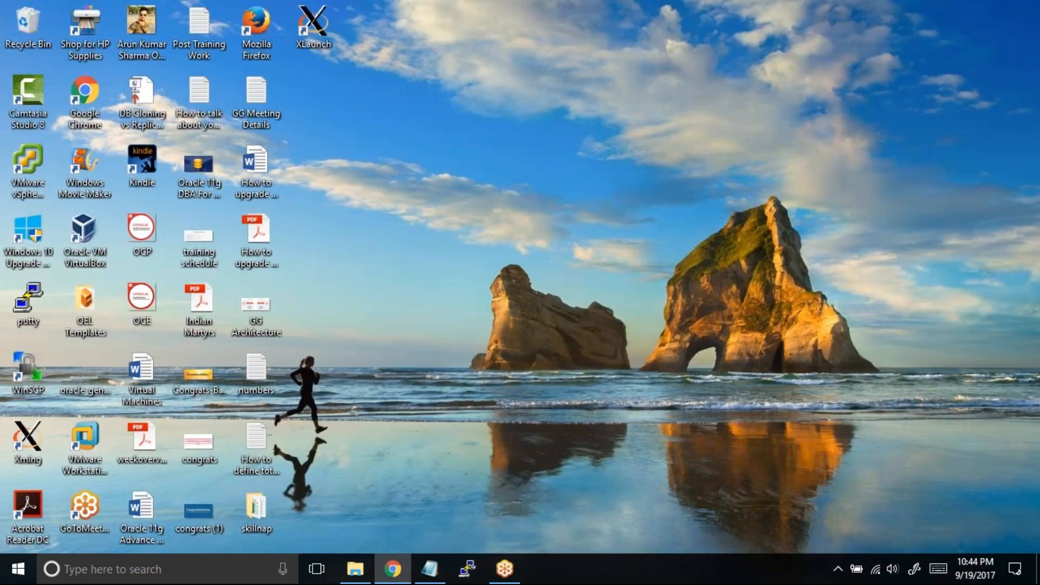
{"action": "mouse_move", "coordinate": [384, 460]}
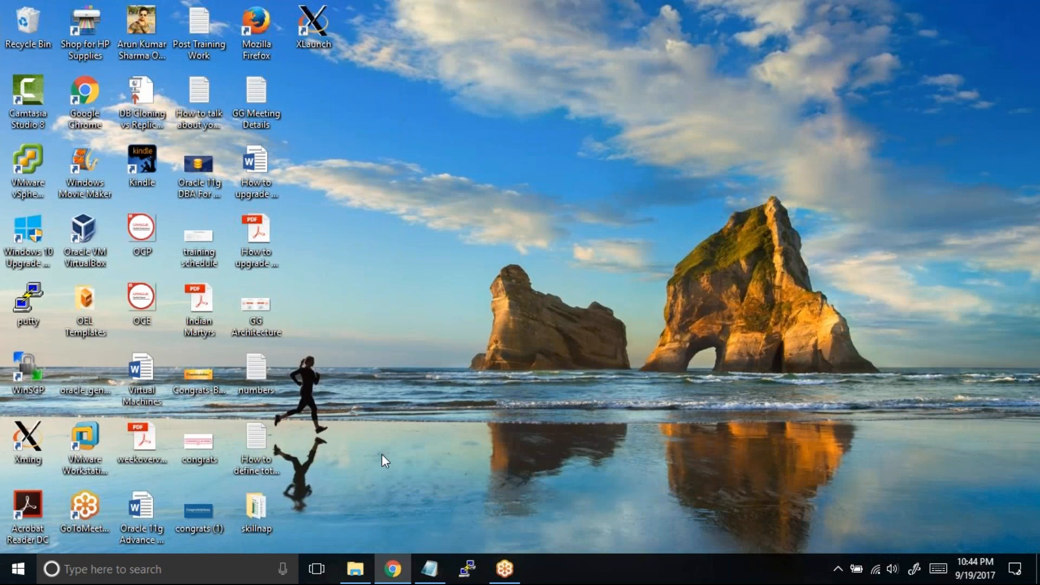
In File Explorer, open E:\putty_log showing the log file 49.207.1.90_20170919_224335.
{"action": "left_click", "coordinate": [355, 569]}
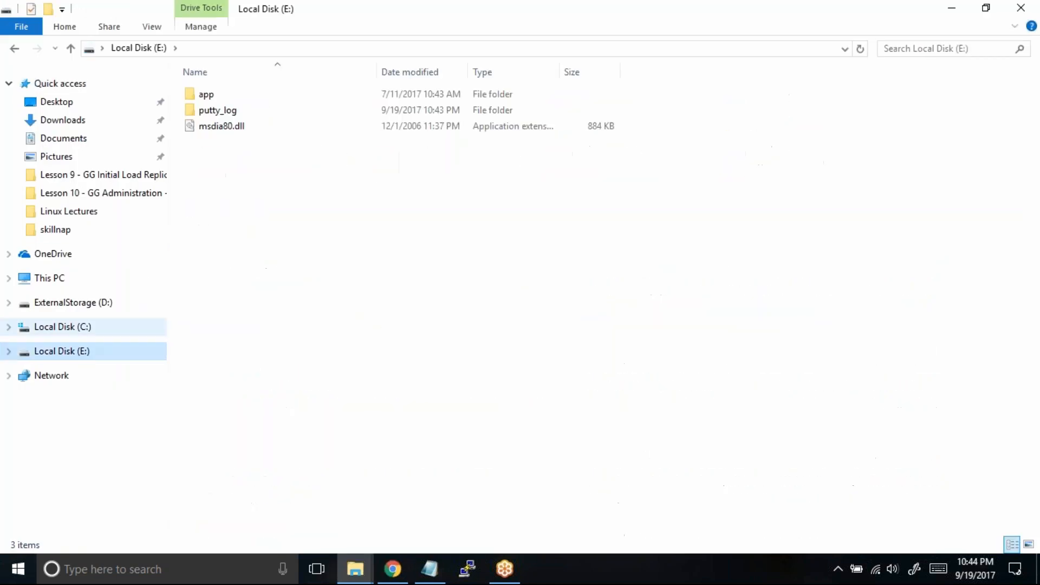
{"action": "left_click", "coordinate": [216, 111]}
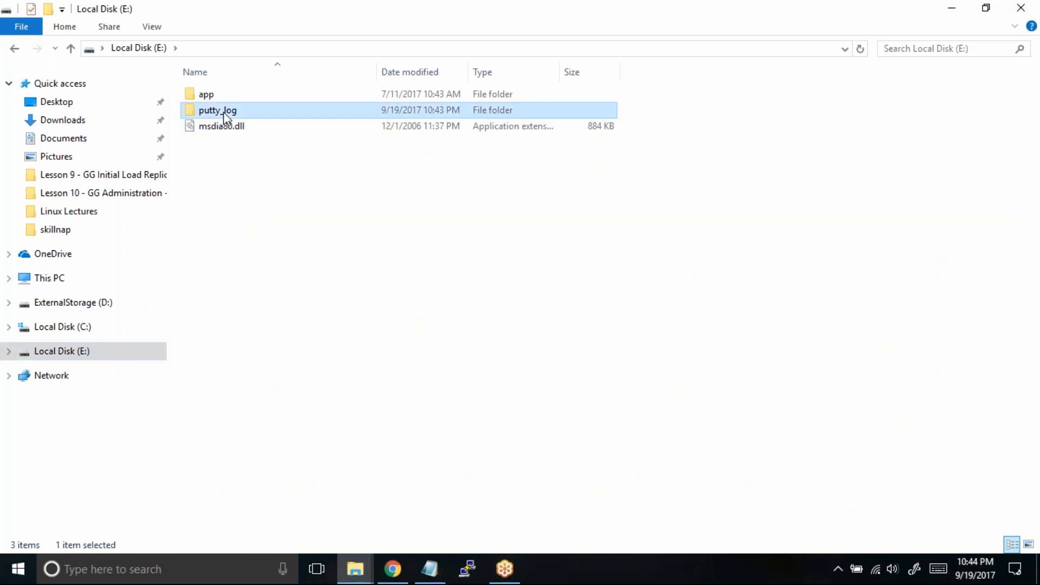
{"action": "double_click", "coordinate": [217, 111]}
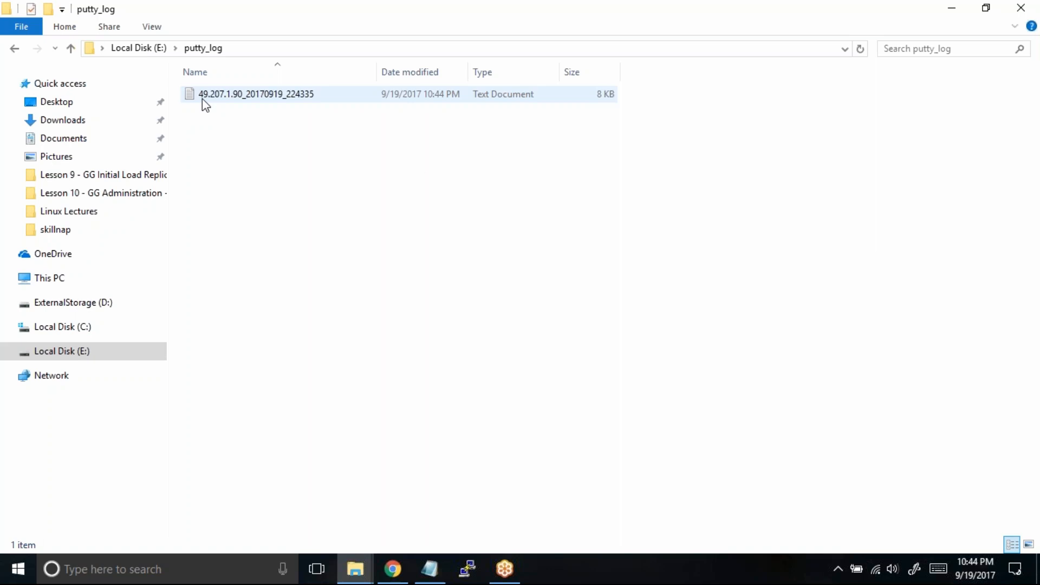
{"action": "mouse_move", "coordinate": [209, 106]}
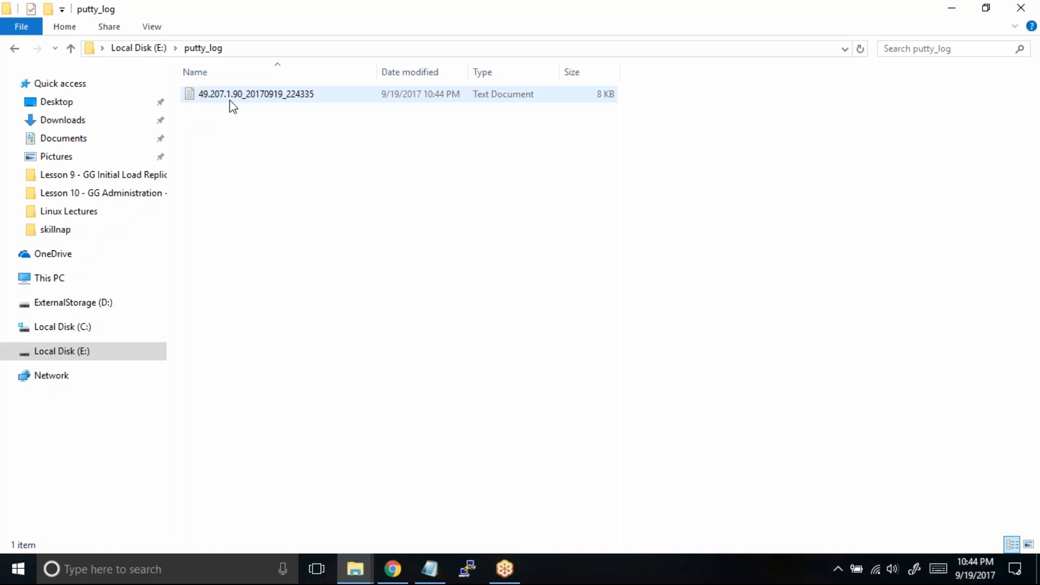
{"action": "mouse_move", "coordinate": [264, 105]}
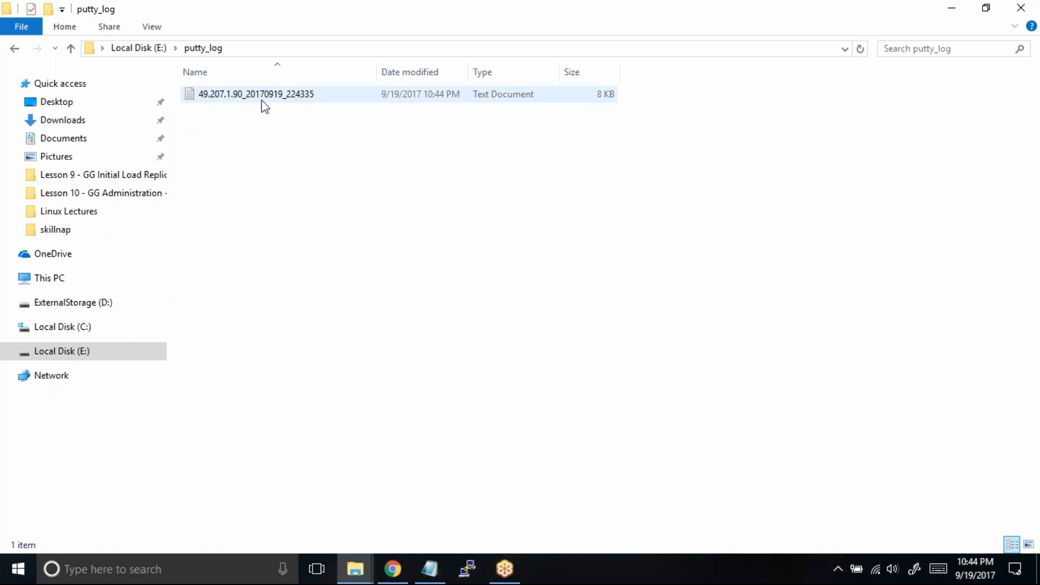
{"action": "mouse_move", "coordinate": [272, 108]}
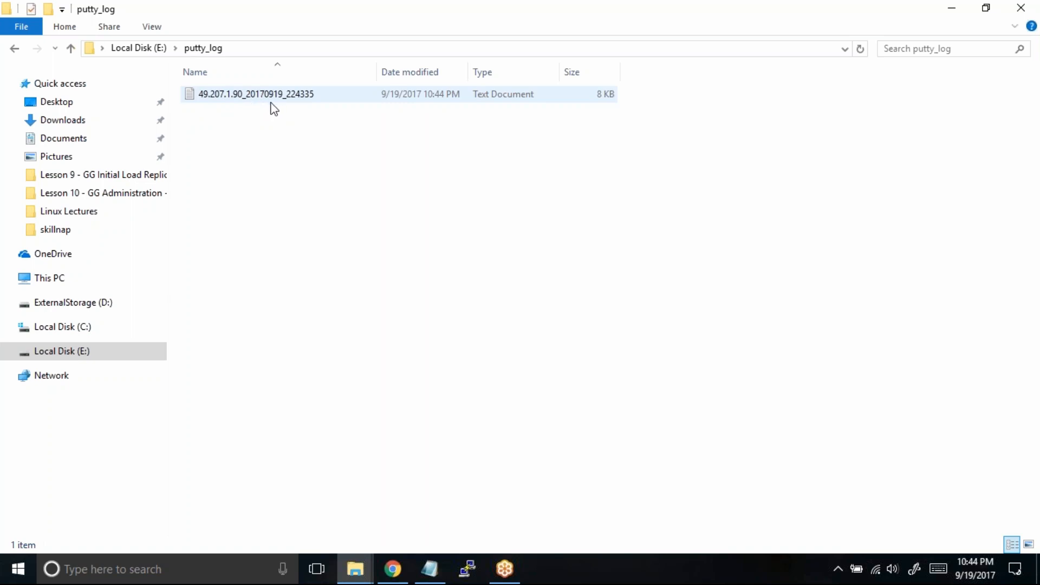
{"action": "mouse_move", "coordinate": [294, 108]}
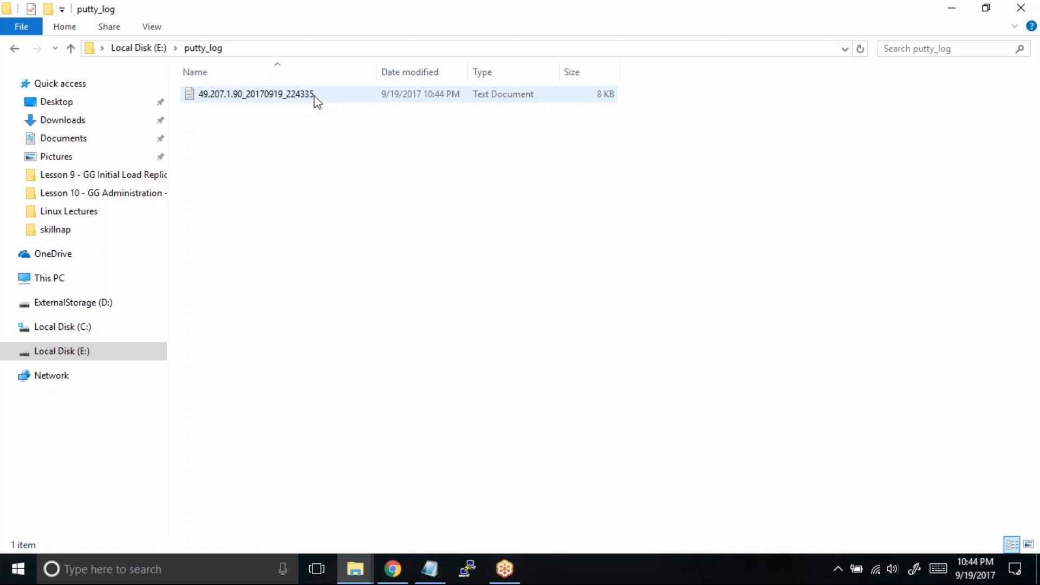
{"action": "double_click", "coordinate": [254, 93]}
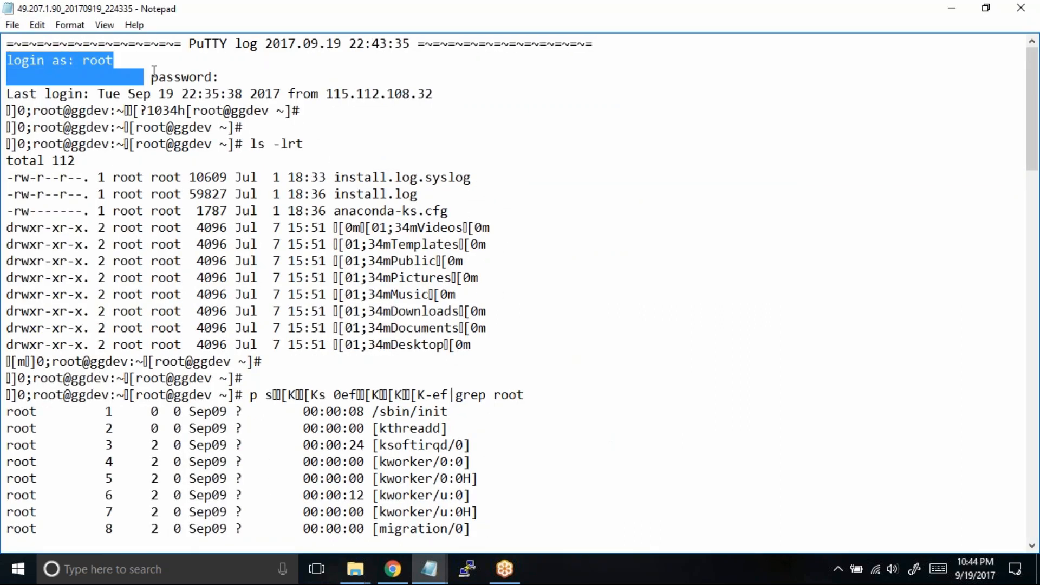
{"action": "left_click", "coordinate": [268, 84]}
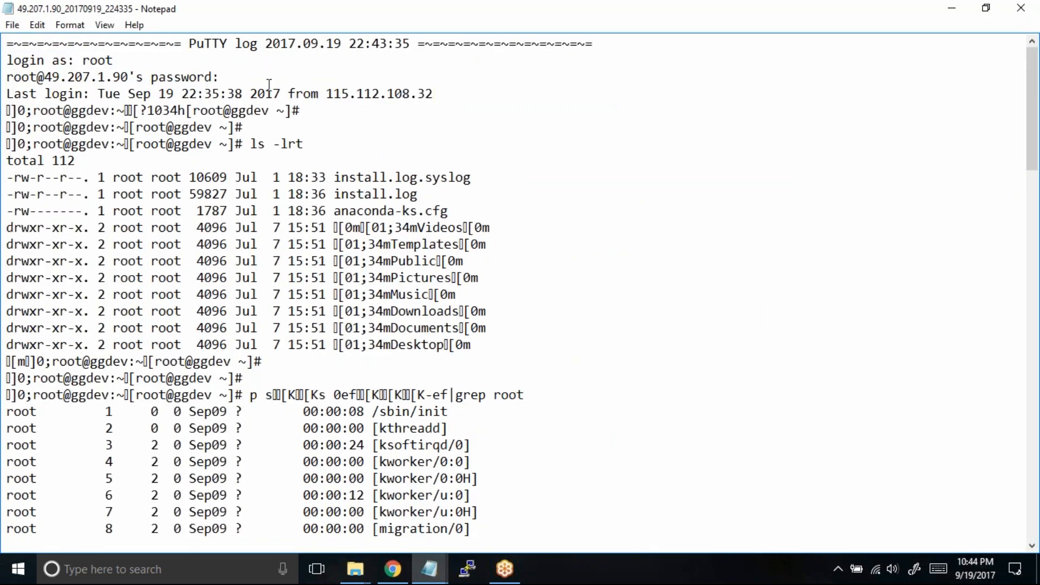
{"action": "left_click_drag", "start_coordinate": [7, 60], "coordinate": [299, 111]}
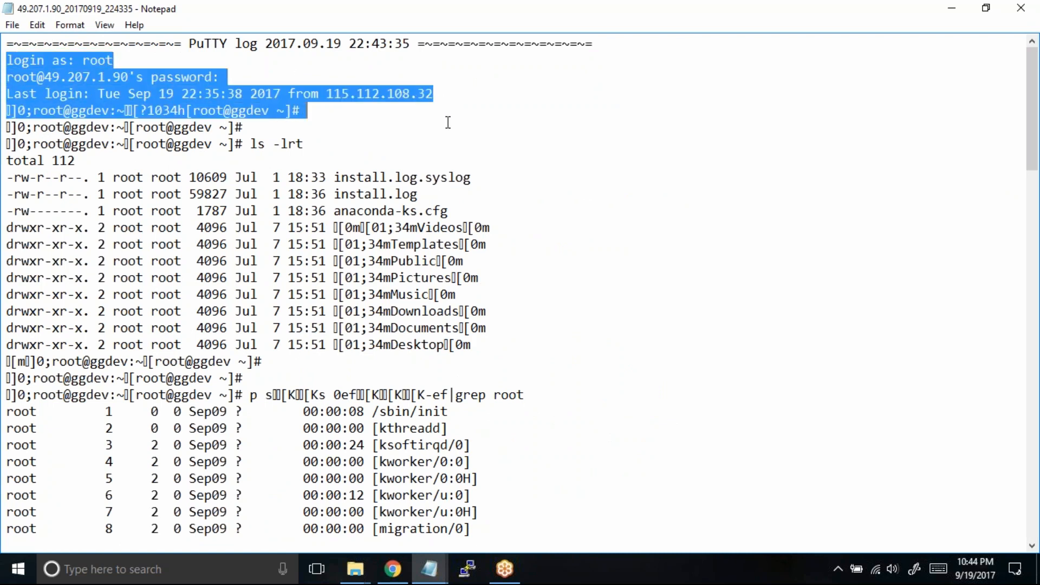
{"action": "scroll", "scroll_direction": "down", "scroll_amount": 3}
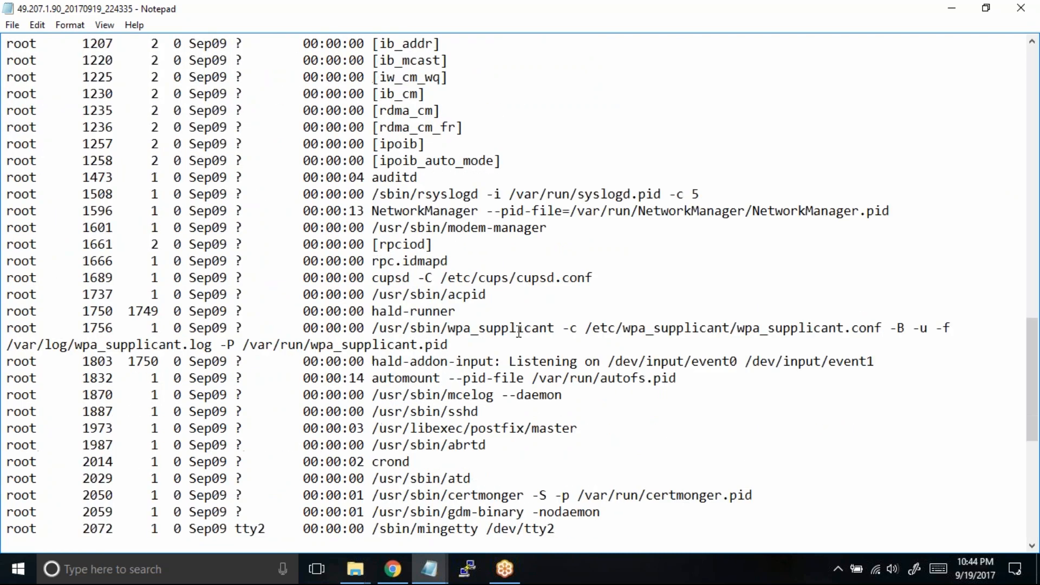
{"action": "scroll", "scroll_direction": "down", "scroll_amount": 3}
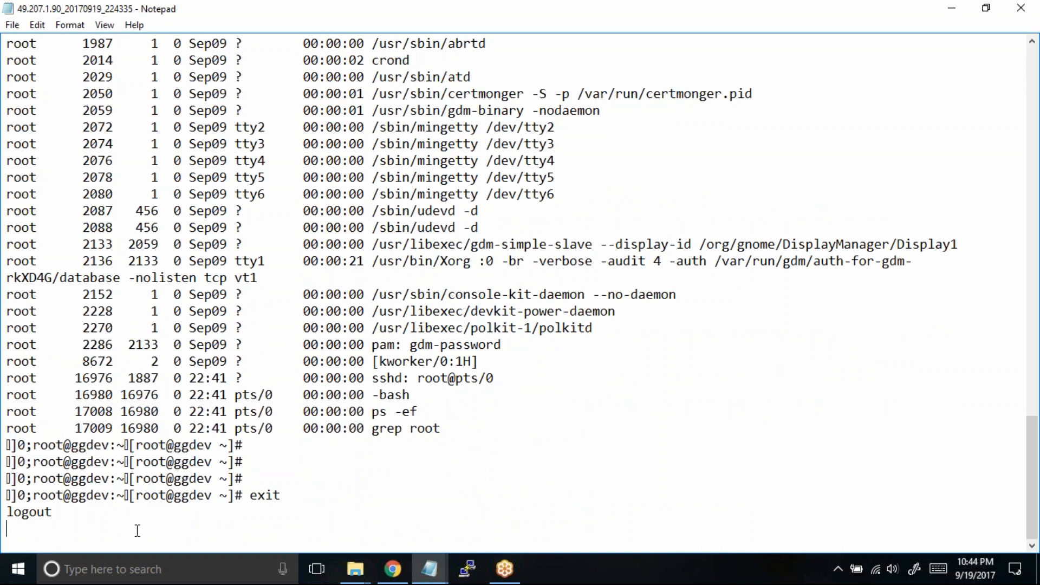
{"action": "scroll", "scroll_direction": "up", "scroll_amount": 3}
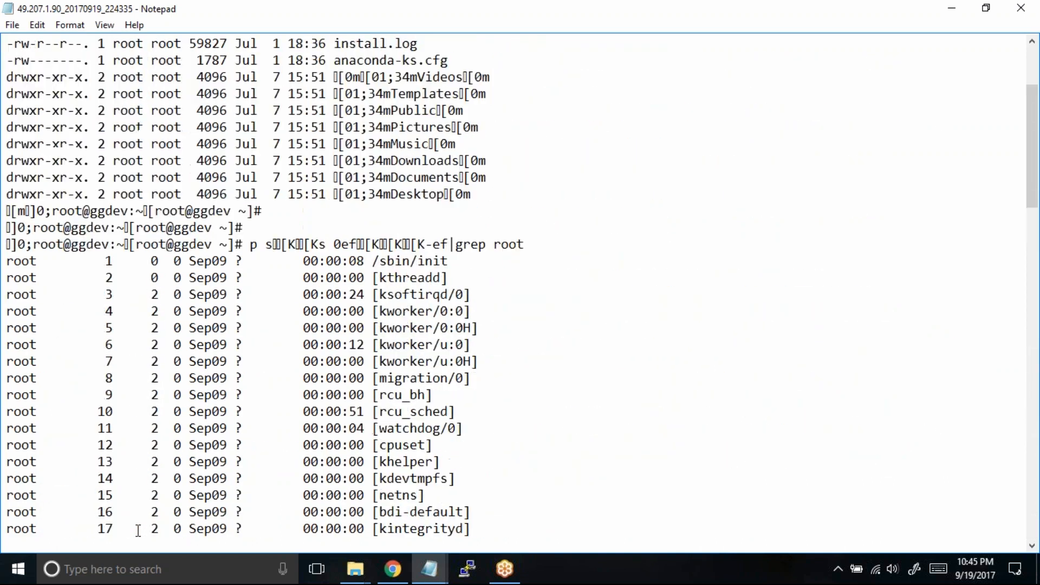
{"action": "scroll", "scroll_direction": "up", "scroll_amount": 3}
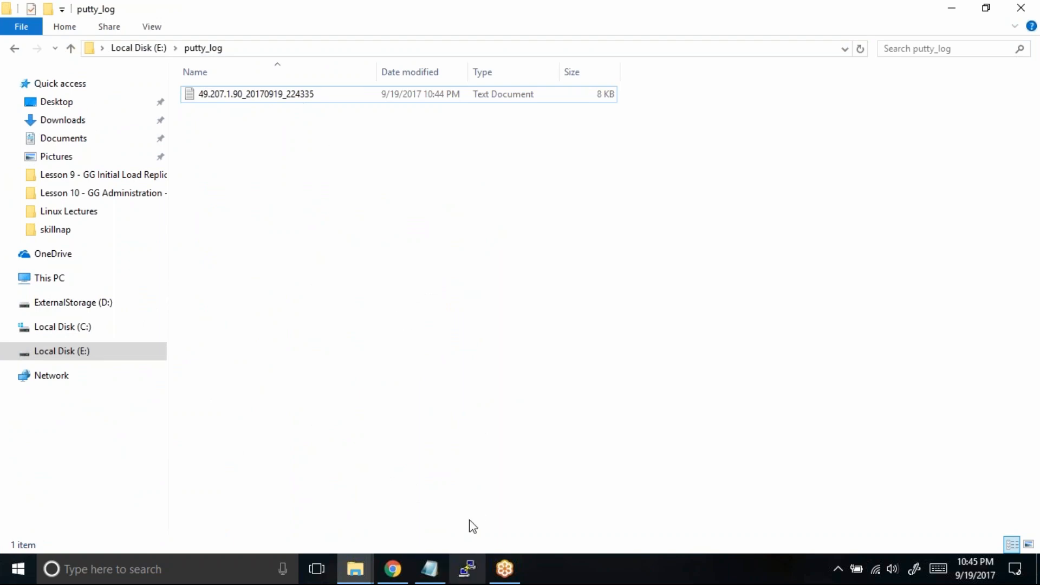
Launch PuTTY and open a new SSH session to 49.207.1.90 on port 166.
{"action": "left_click", "coordinate": [466, 569]}
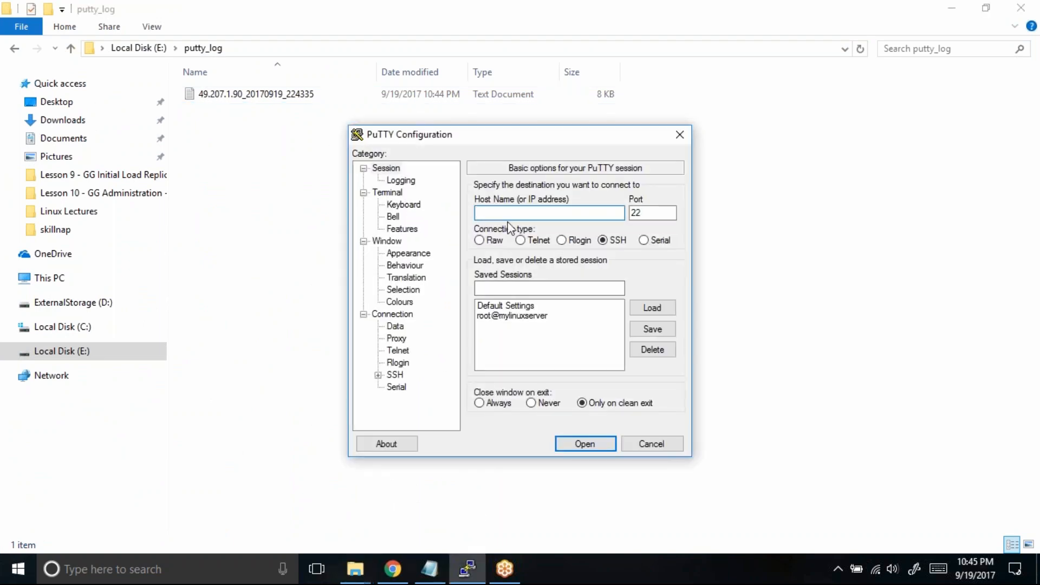
{"action": "type", "text": "49.207."}
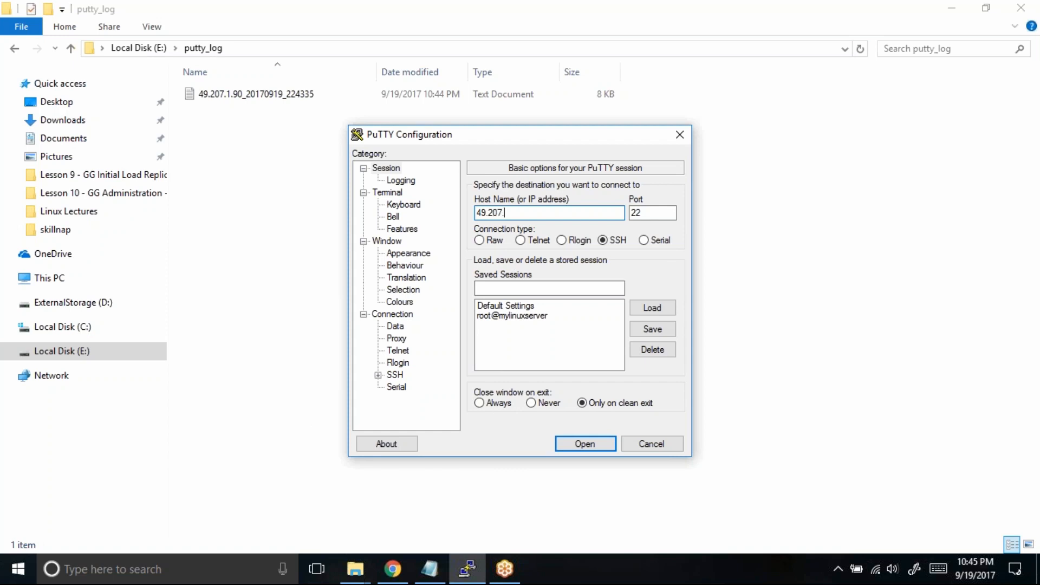
{"action": "type", "text": "1.90"}
{"action": "left_click", "coordinate": [652, 212]}
{"action": "type", "text": "166"}
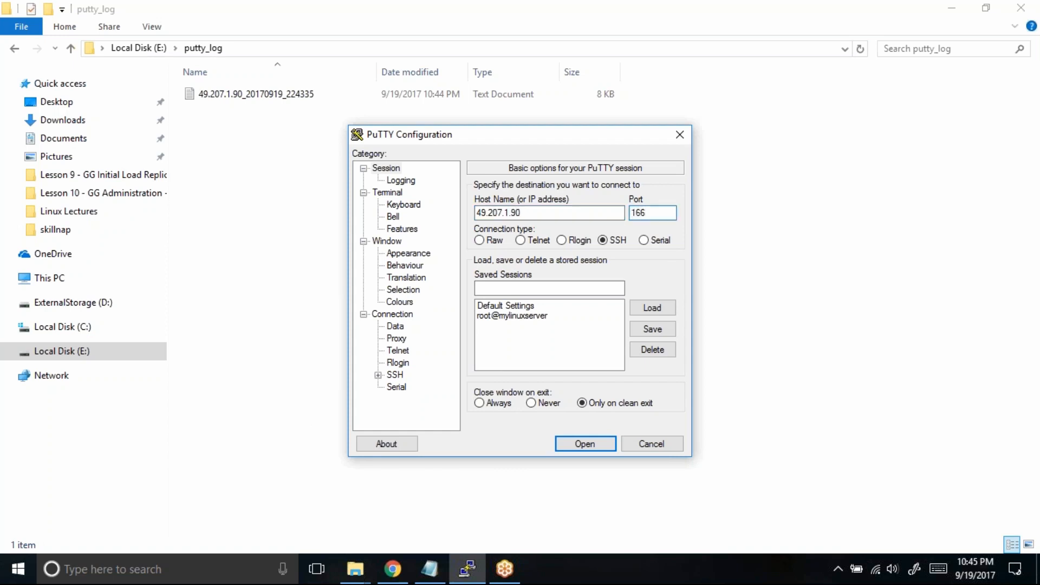
{"action": "left_click", "coordinate": [584, 443]}
{"action": "type", "text": "root"}
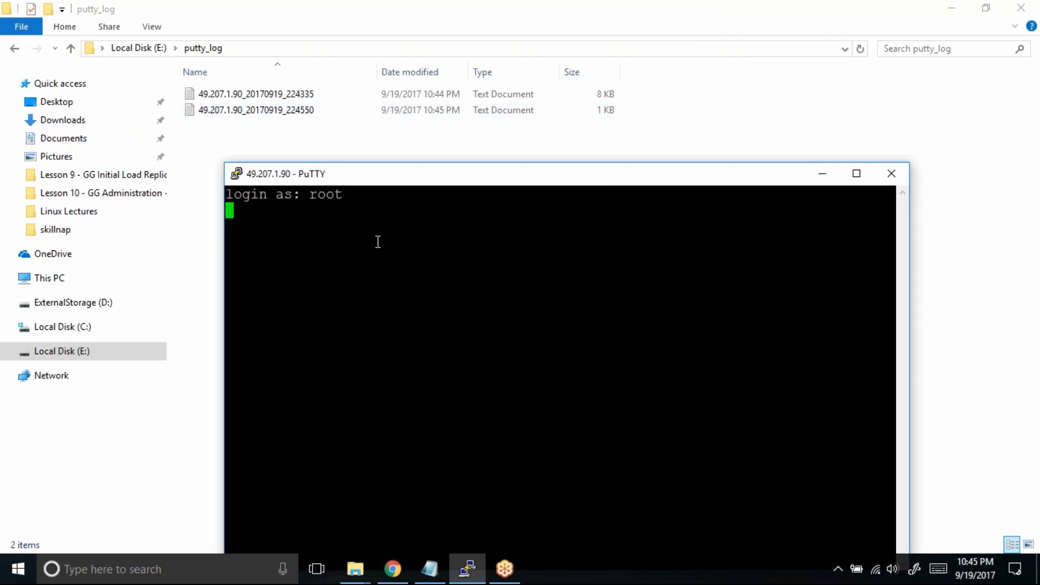
{"action": "mouse_move", "coordinate": [332, 211]}
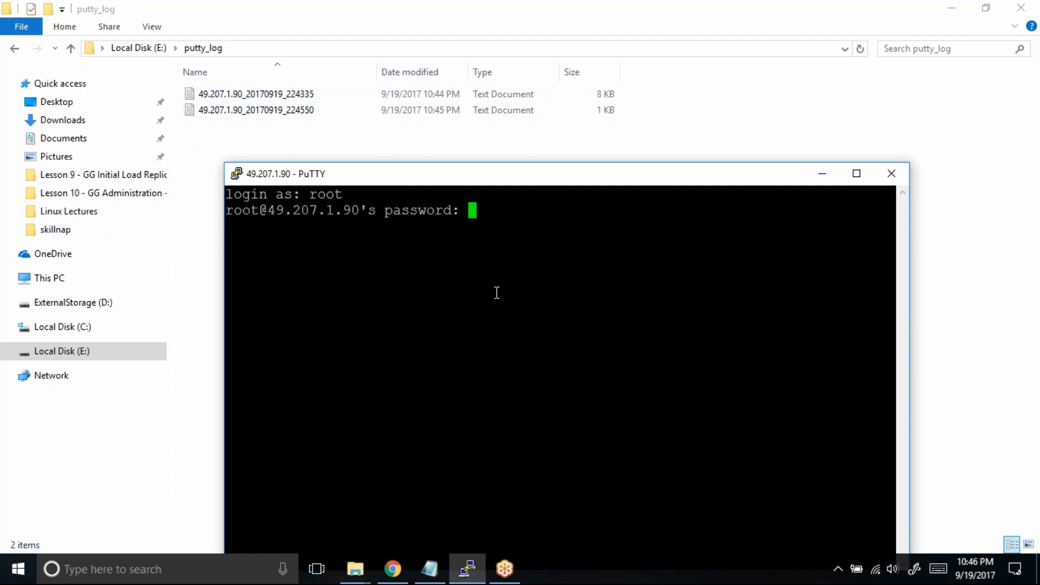
Log in as root on the ggprod session and run ps -ef|grep root.
{"action": "key", "text": "Return"}
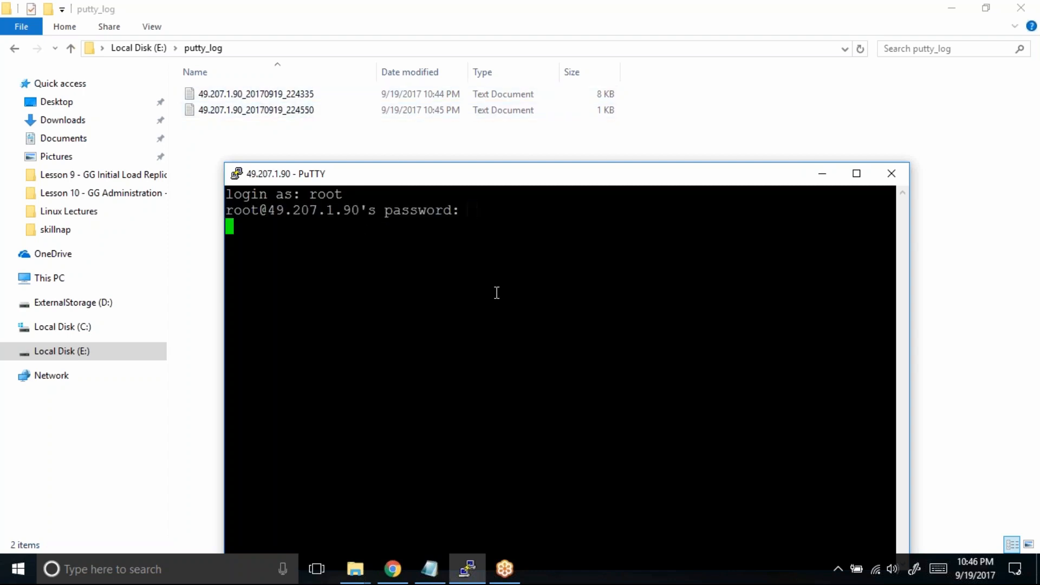
{"action": "key", "text": "Return"}
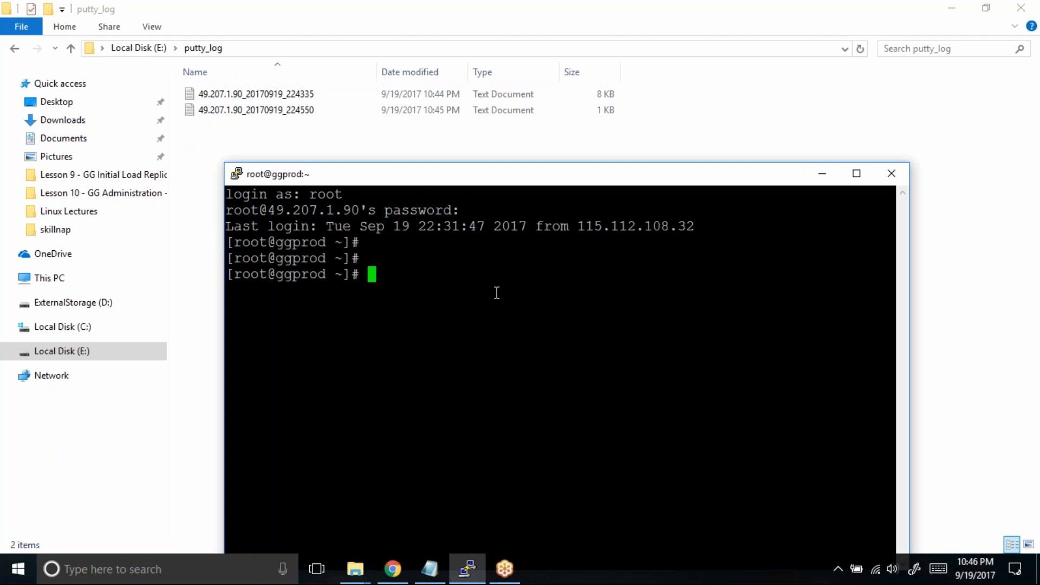
{"action": "type", "text": "ps"}
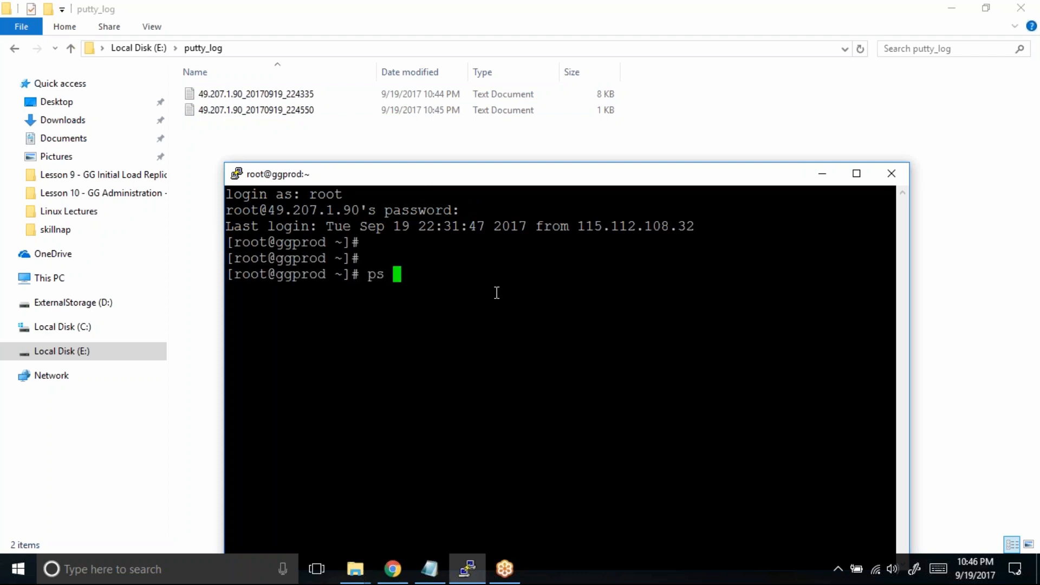
{"action": "type", "text": "-ef|grep ro"}
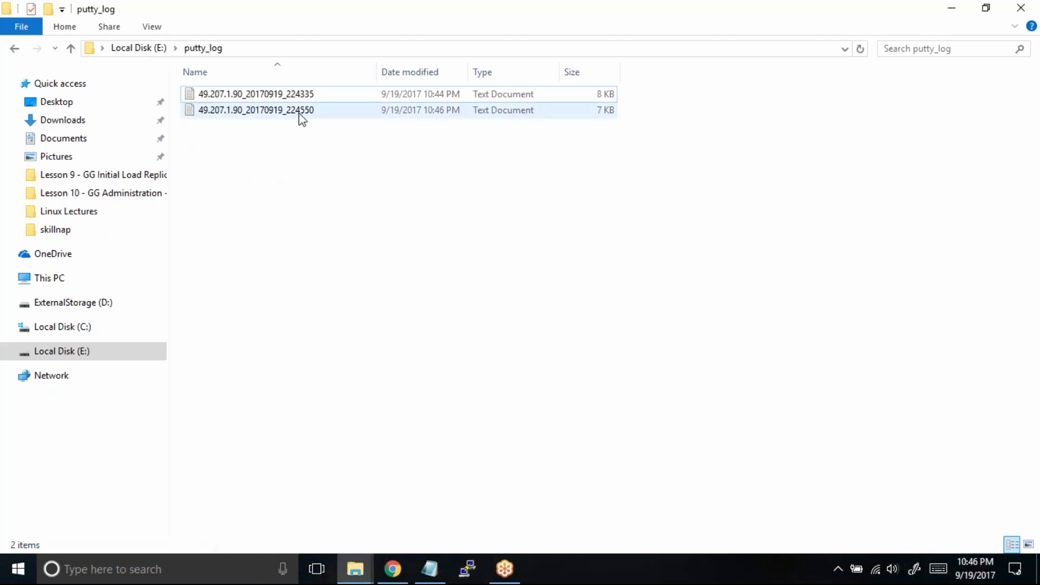
View the new 49.207.1.90_20170919_224550 log file in Notepad.
{"action": "left_click", "coordinate": [409, 71]}
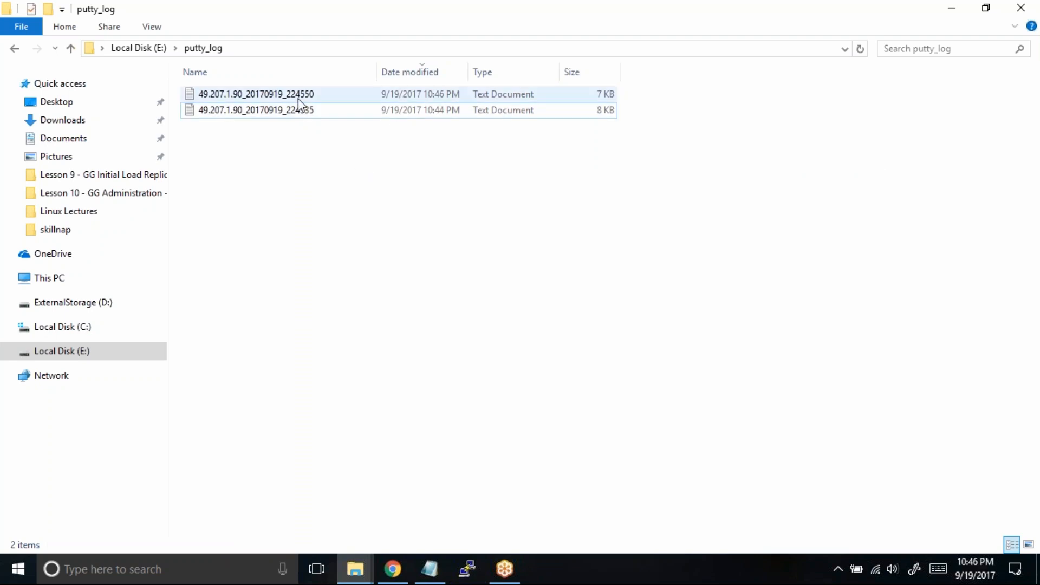
{"action": "double_click", "coordinate": [255, 94]}
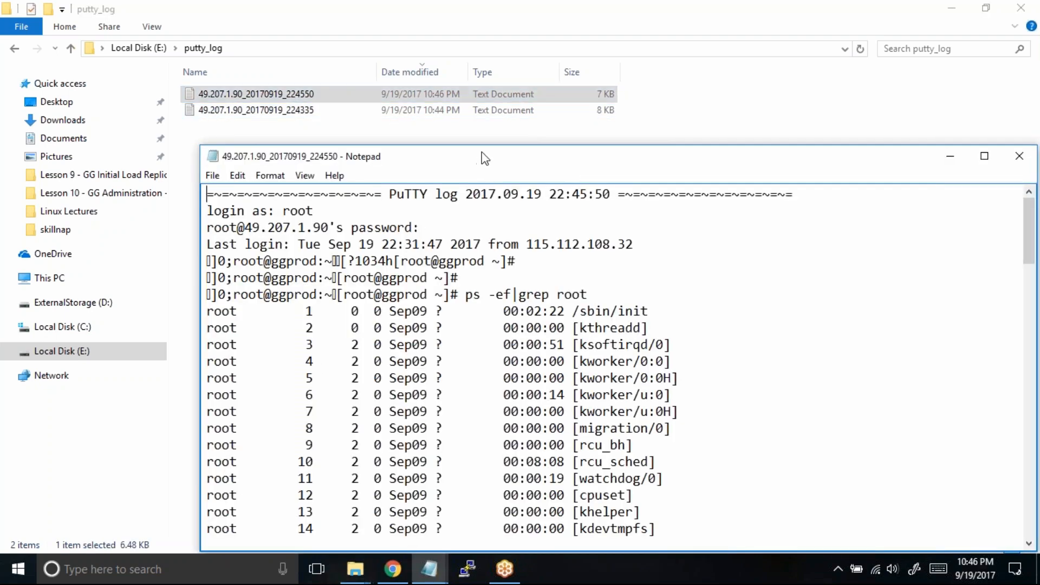
Read the maximized second log down to the logout line, then close Notepad.
{"action": "left_click", "coordinate": [985, 156]}
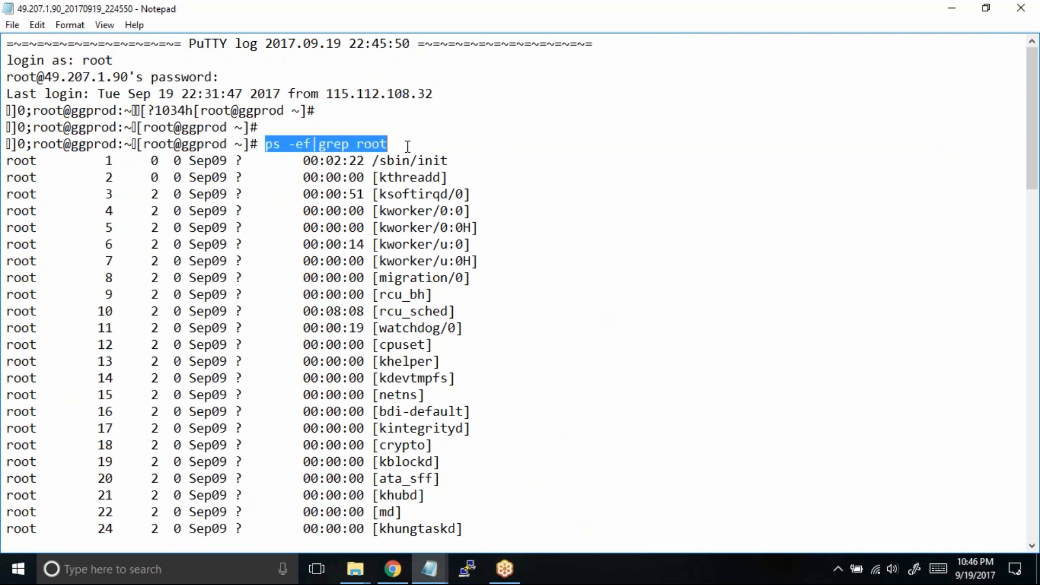
{"action": "scroll", "scroll_direction": "down", "scroll_amount": 3}
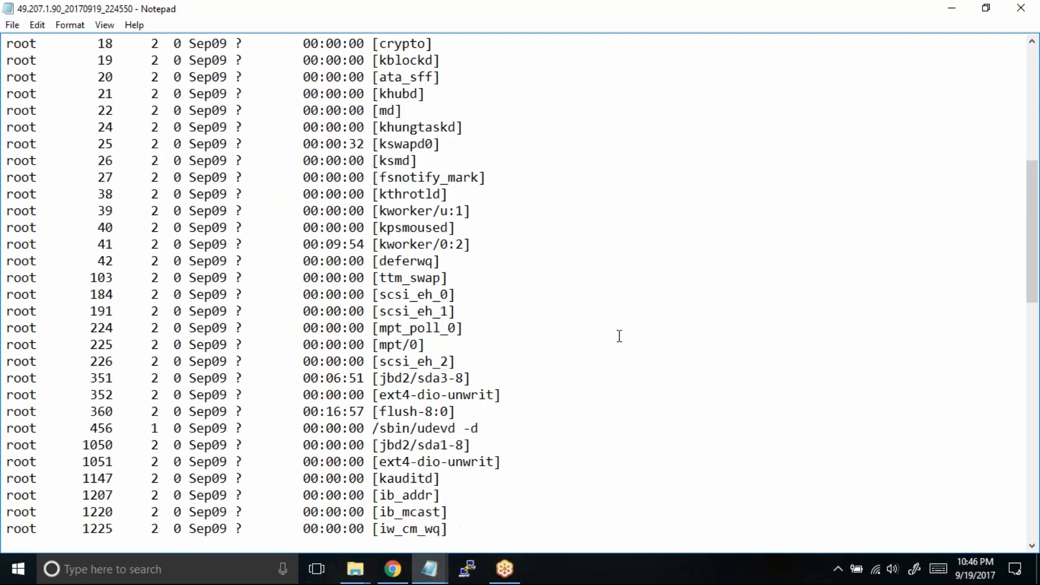
{"action": "scroll", "scroll_direction": "down", "scroll_amount": 3}
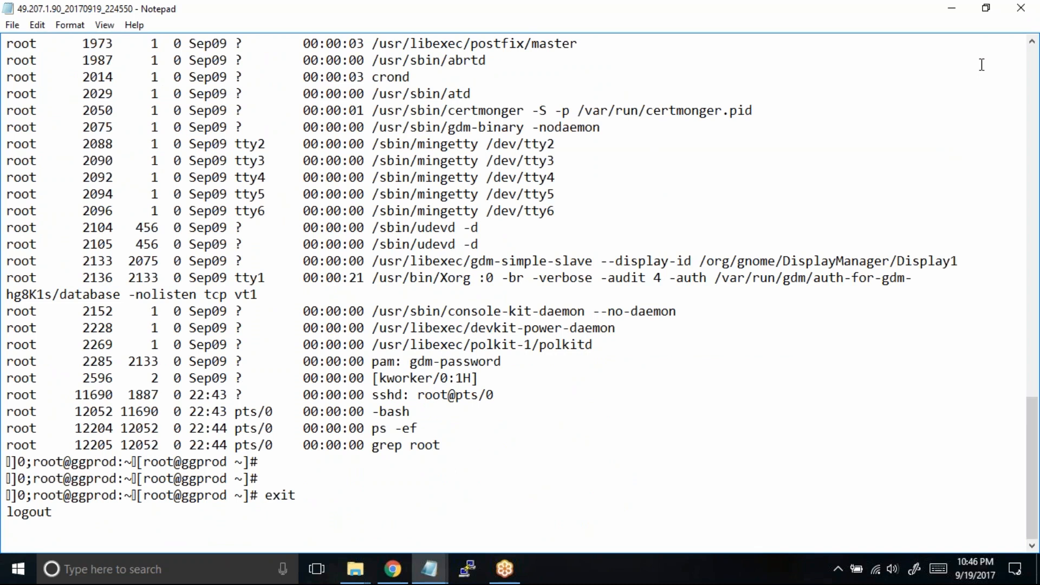
{"action": "left_click", "coordinate": [356, 569]}
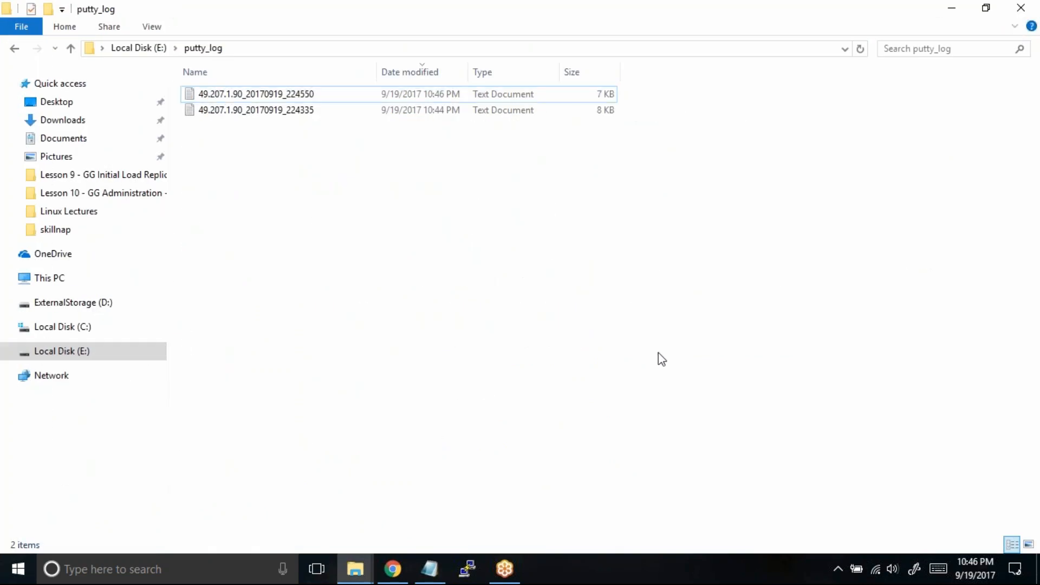